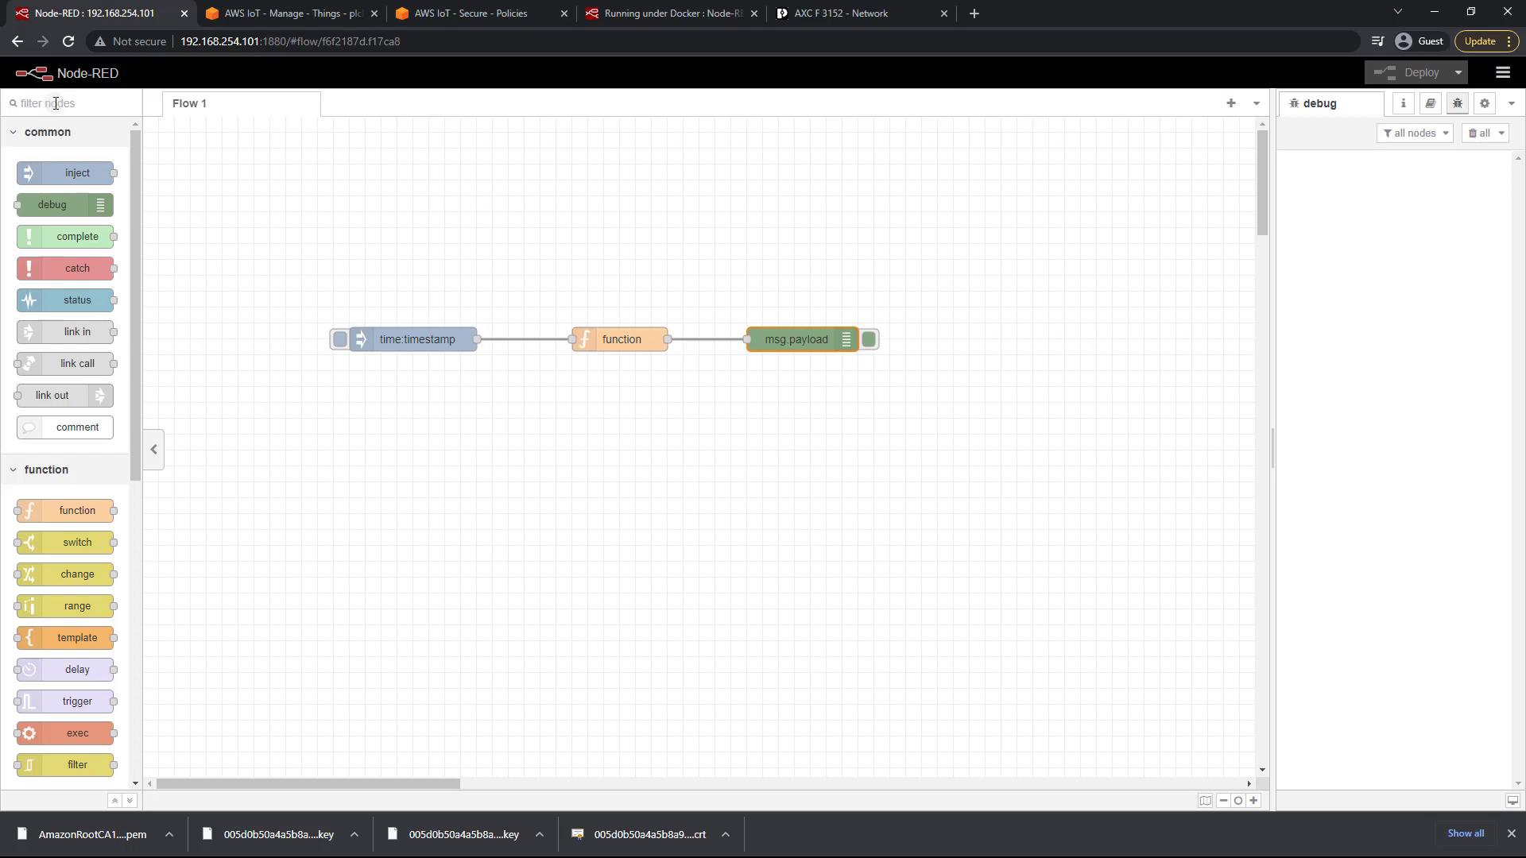
Filter the palette for mqtt and place an mqtt out node above the existing chain.
text(mqtt)
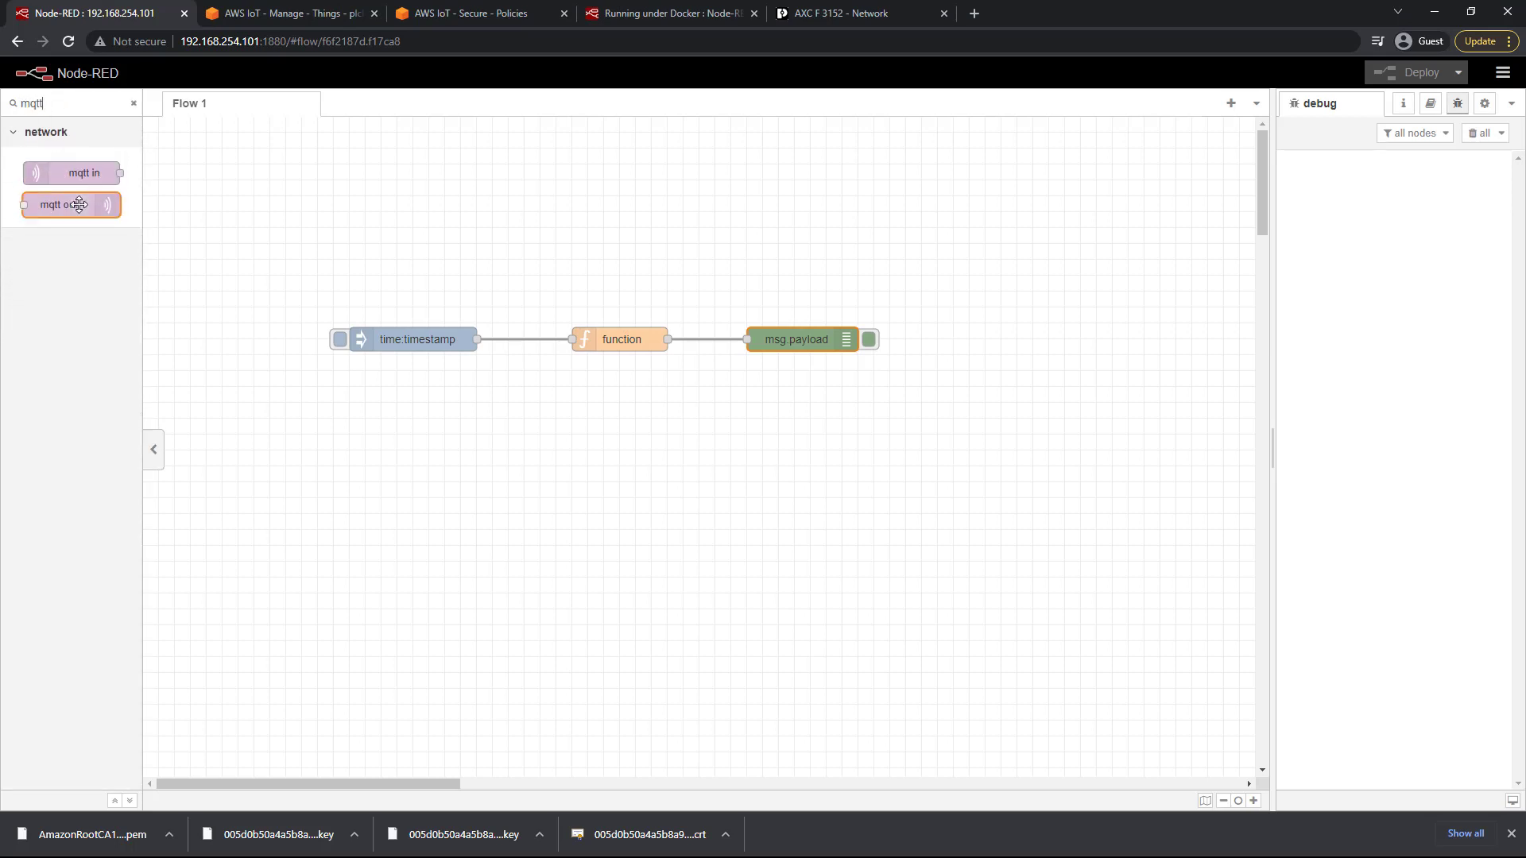
mouse_move(70, 205)
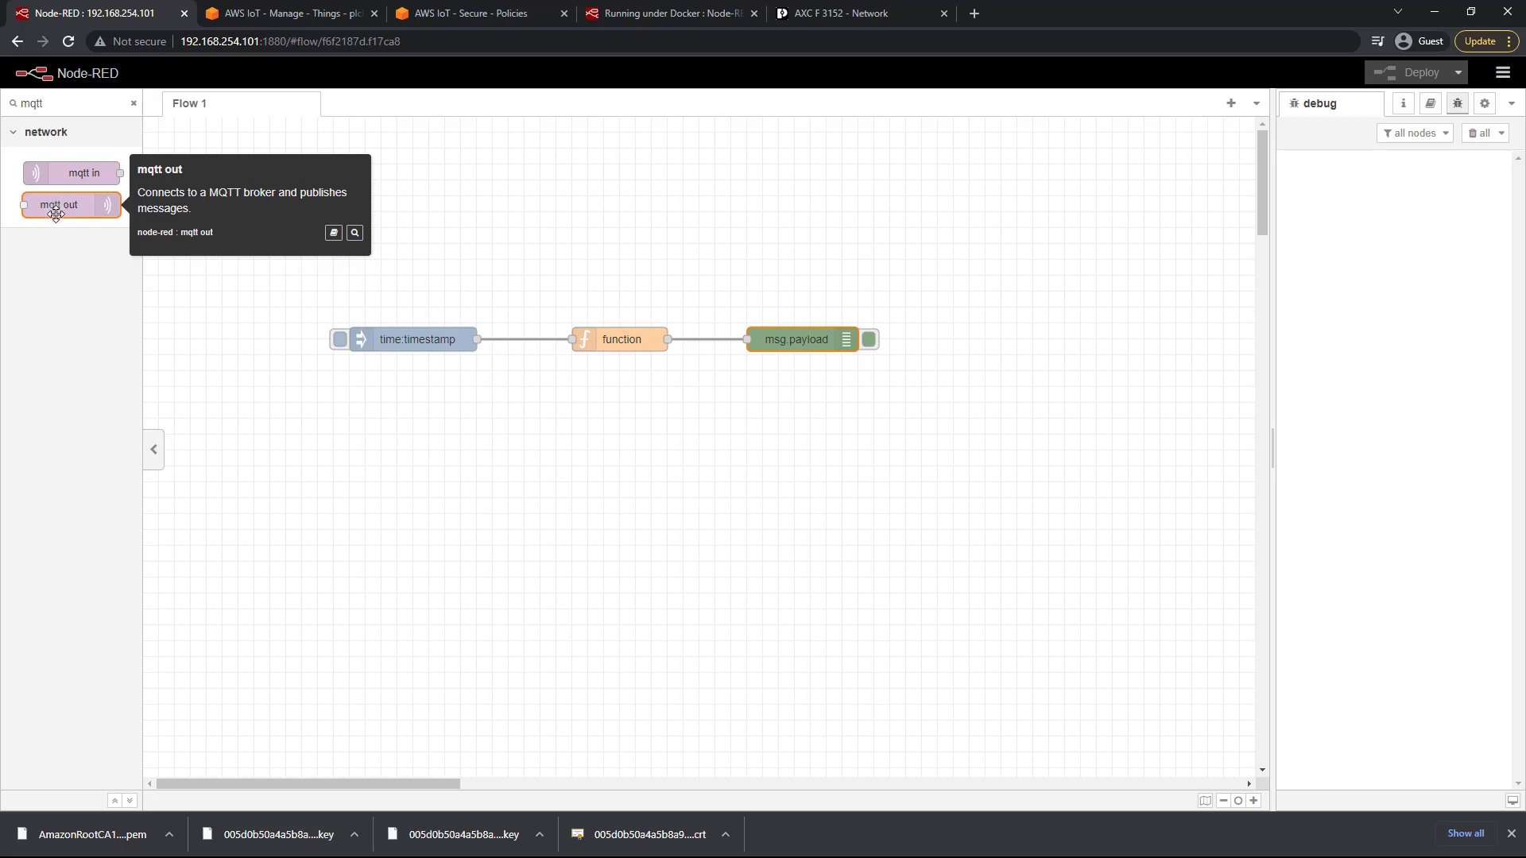
drag(58, 205, 790, 254)
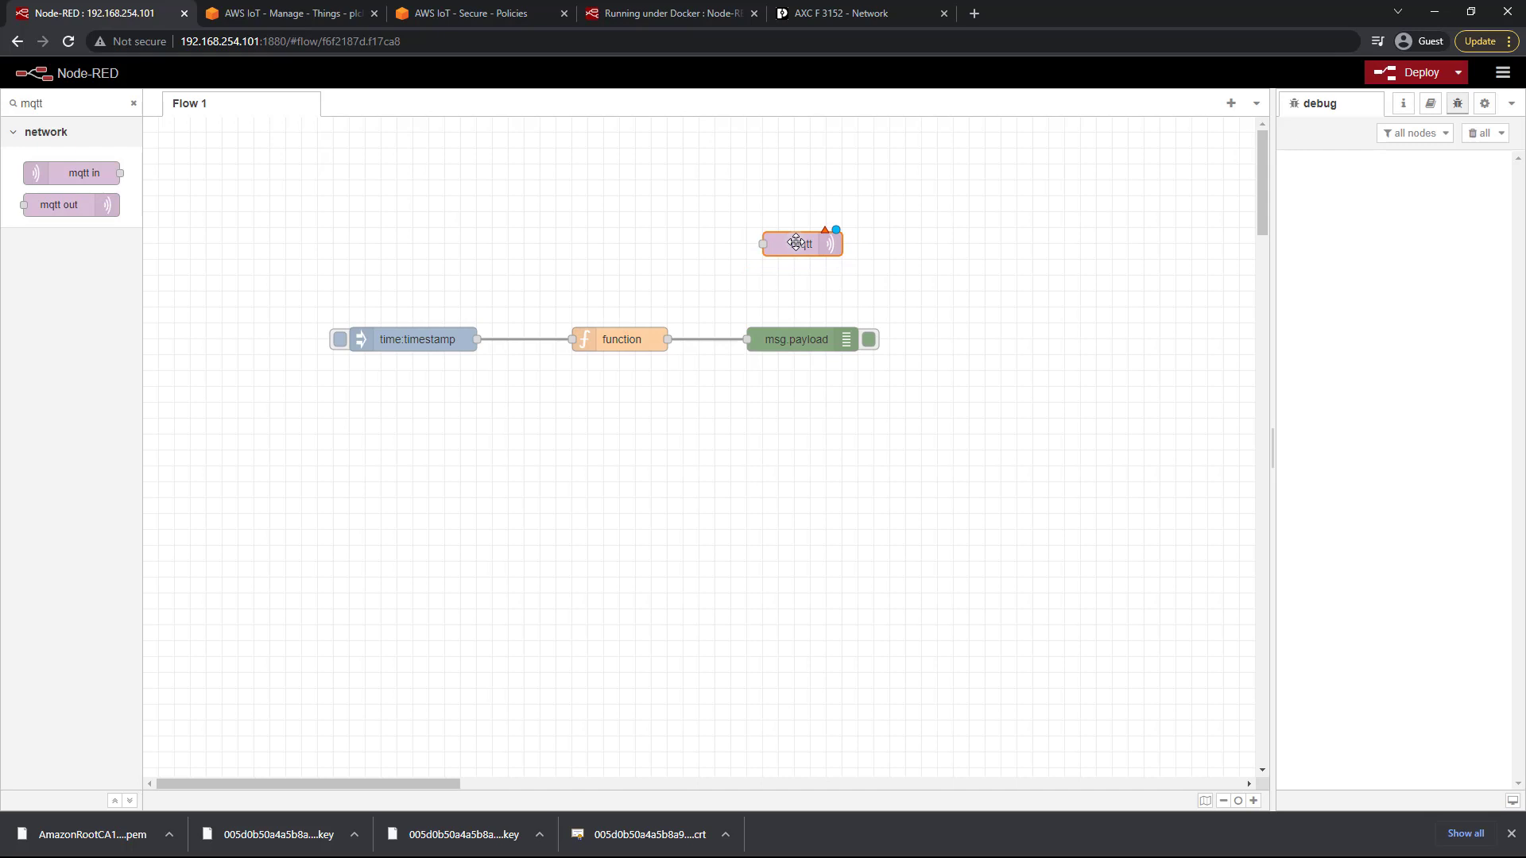
Begin a new mqtt-broker configuration for the node and go to the AWS IoT thing page.
double_click(799, 242)
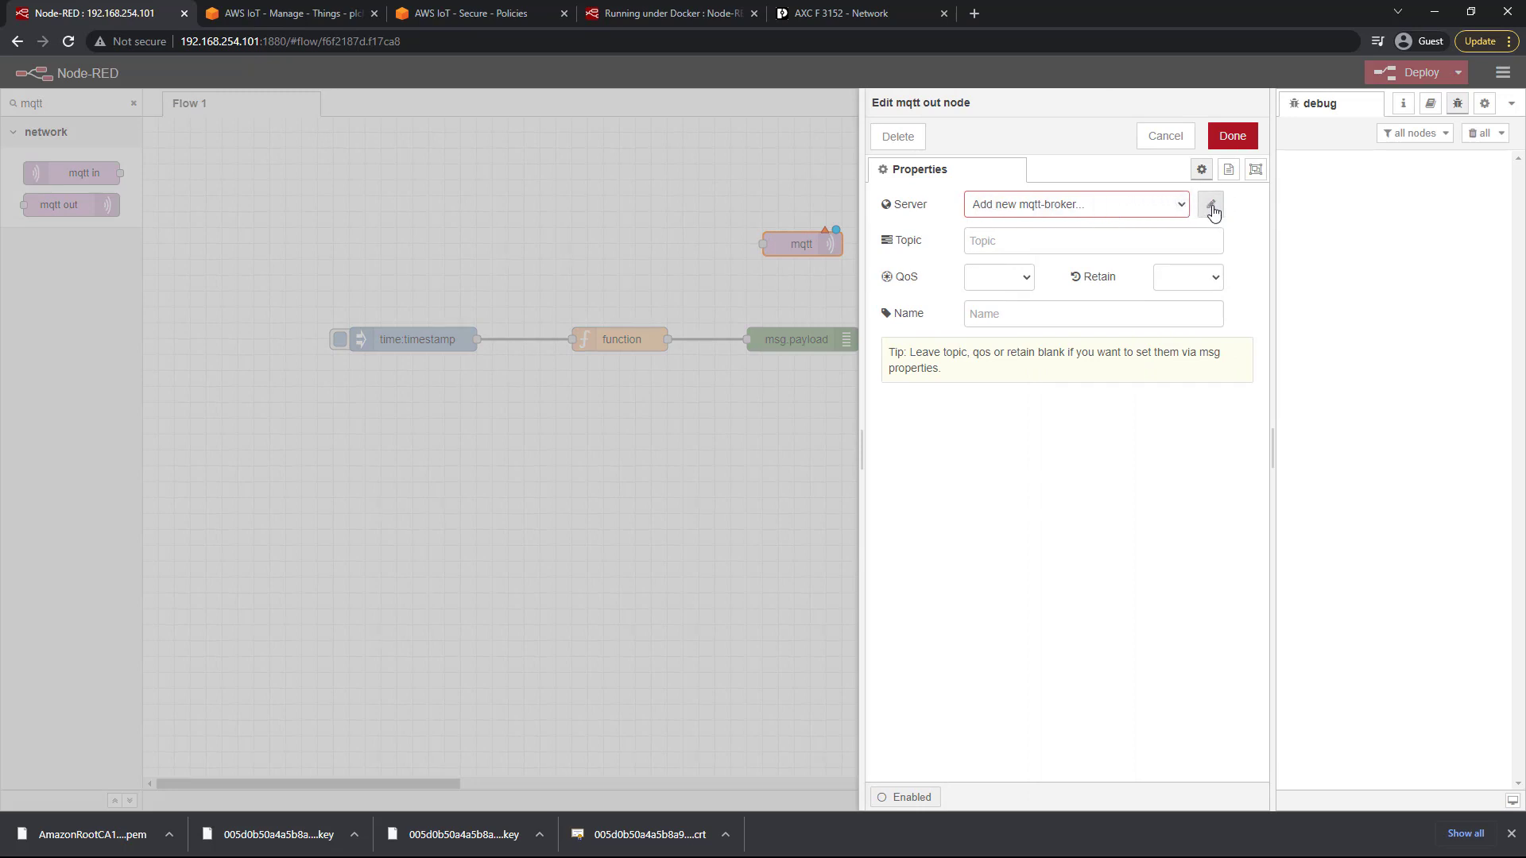
click(1211, 209)
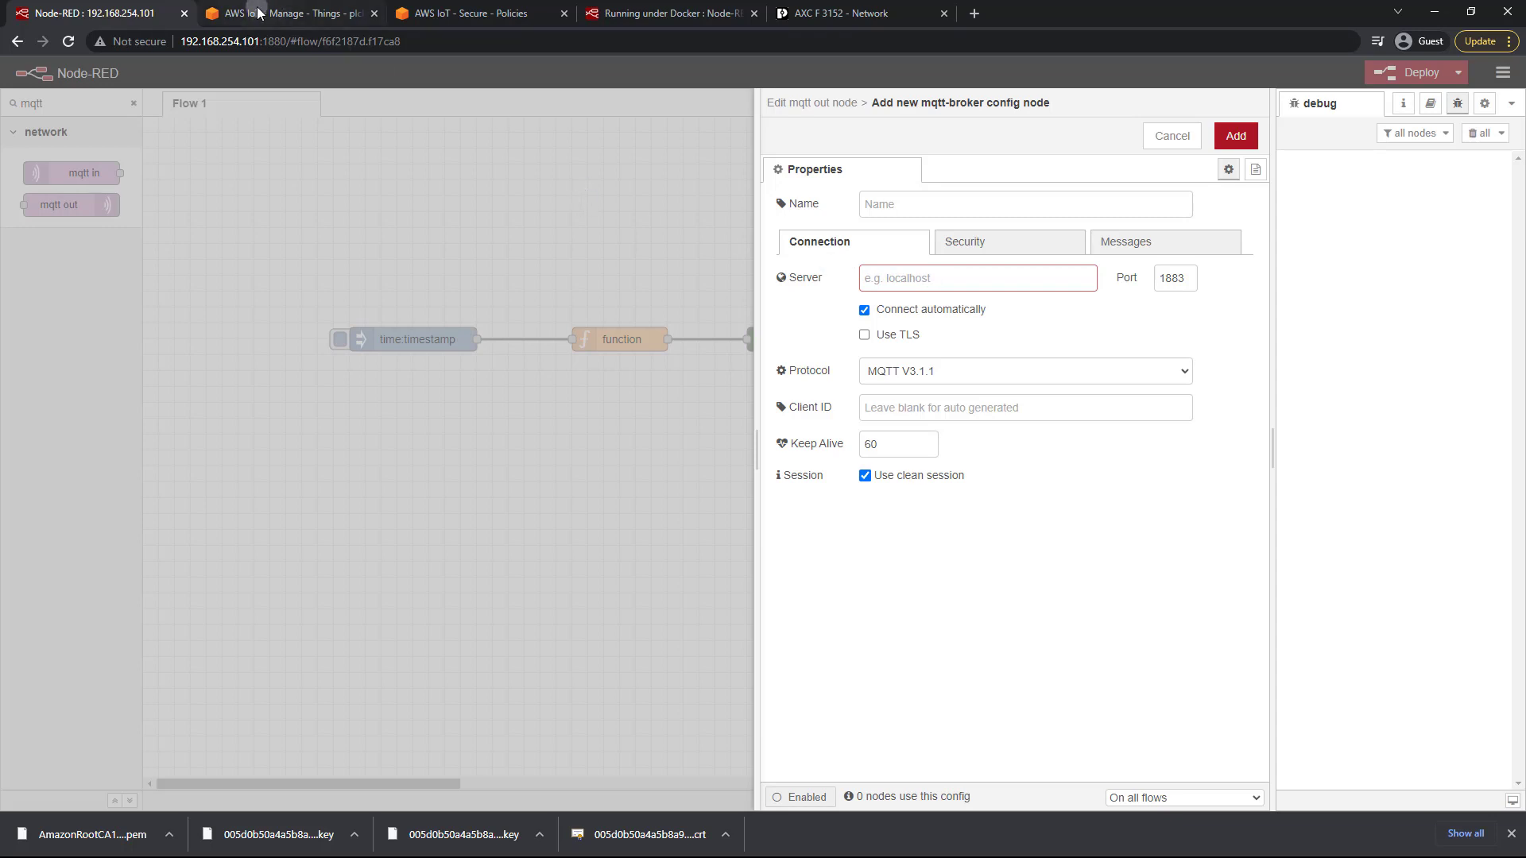
click(287, 12)
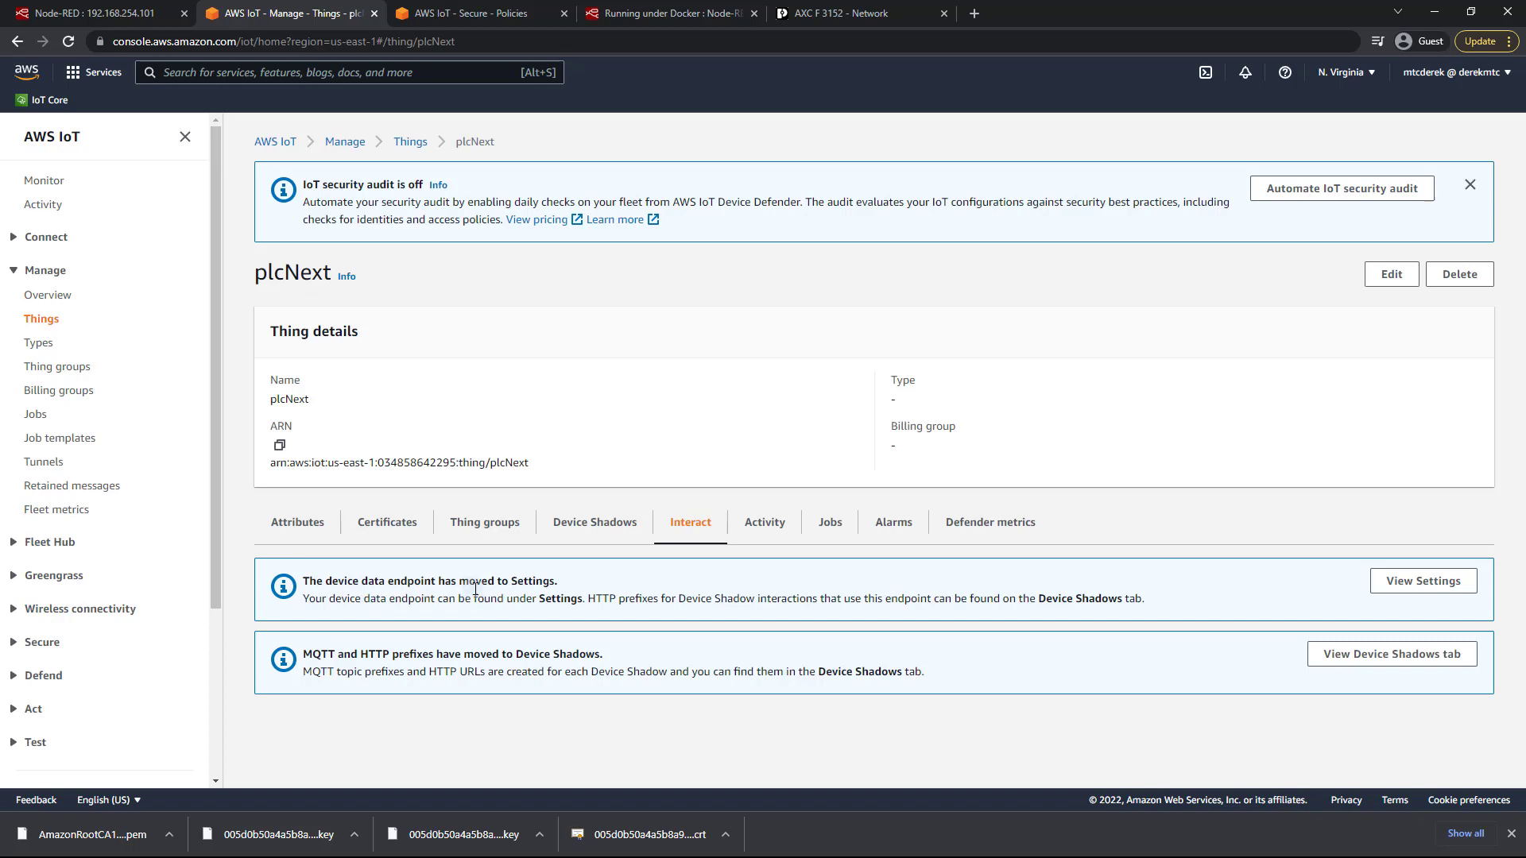
mouse_move(58, 391)
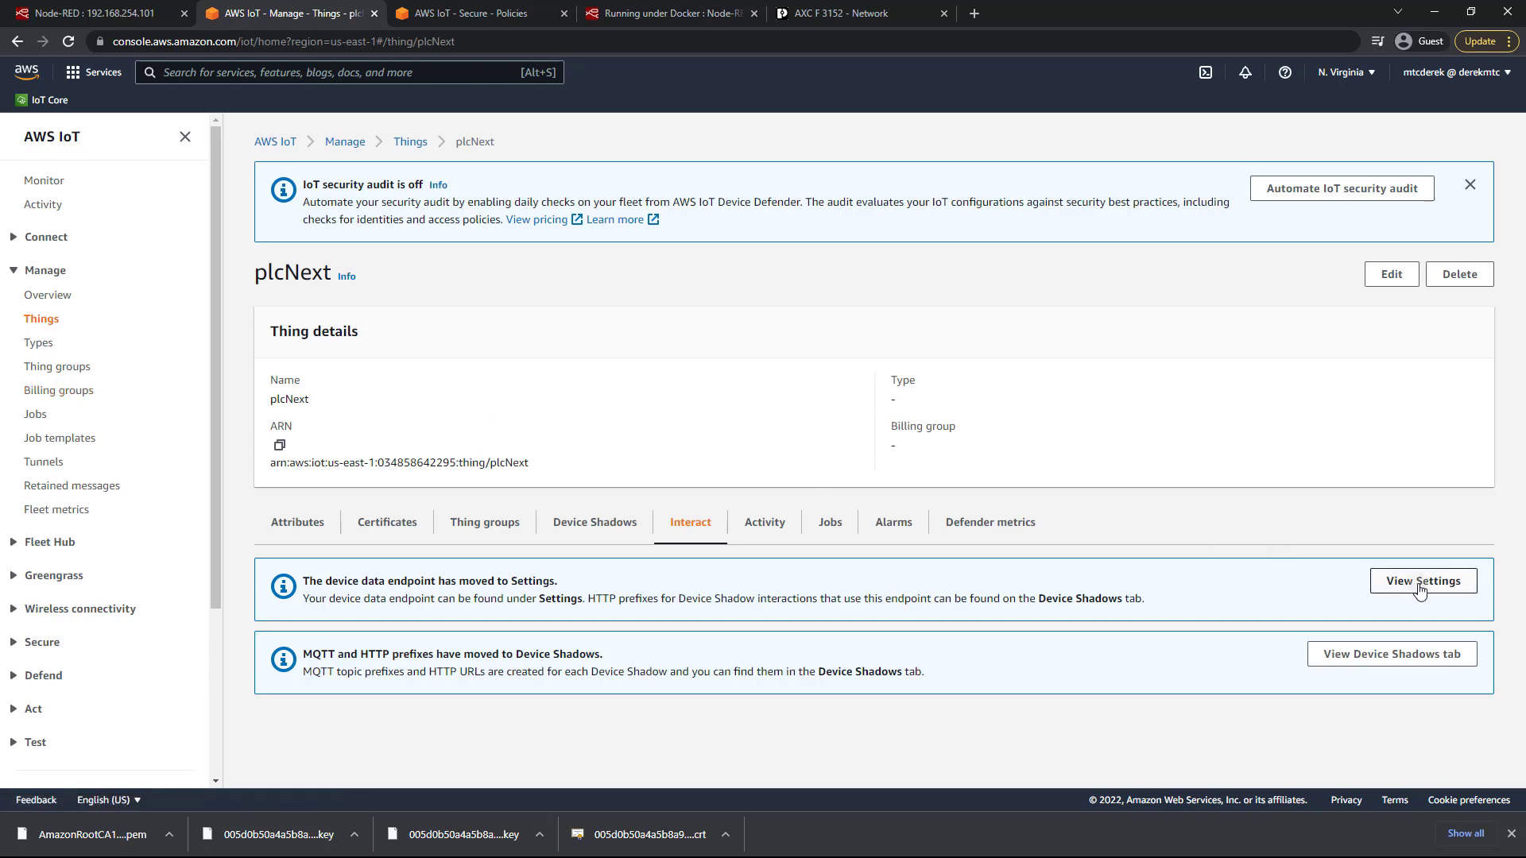
Reach the AWS IoT Settings page and copy the device data endpoint.
click(1421, 581)
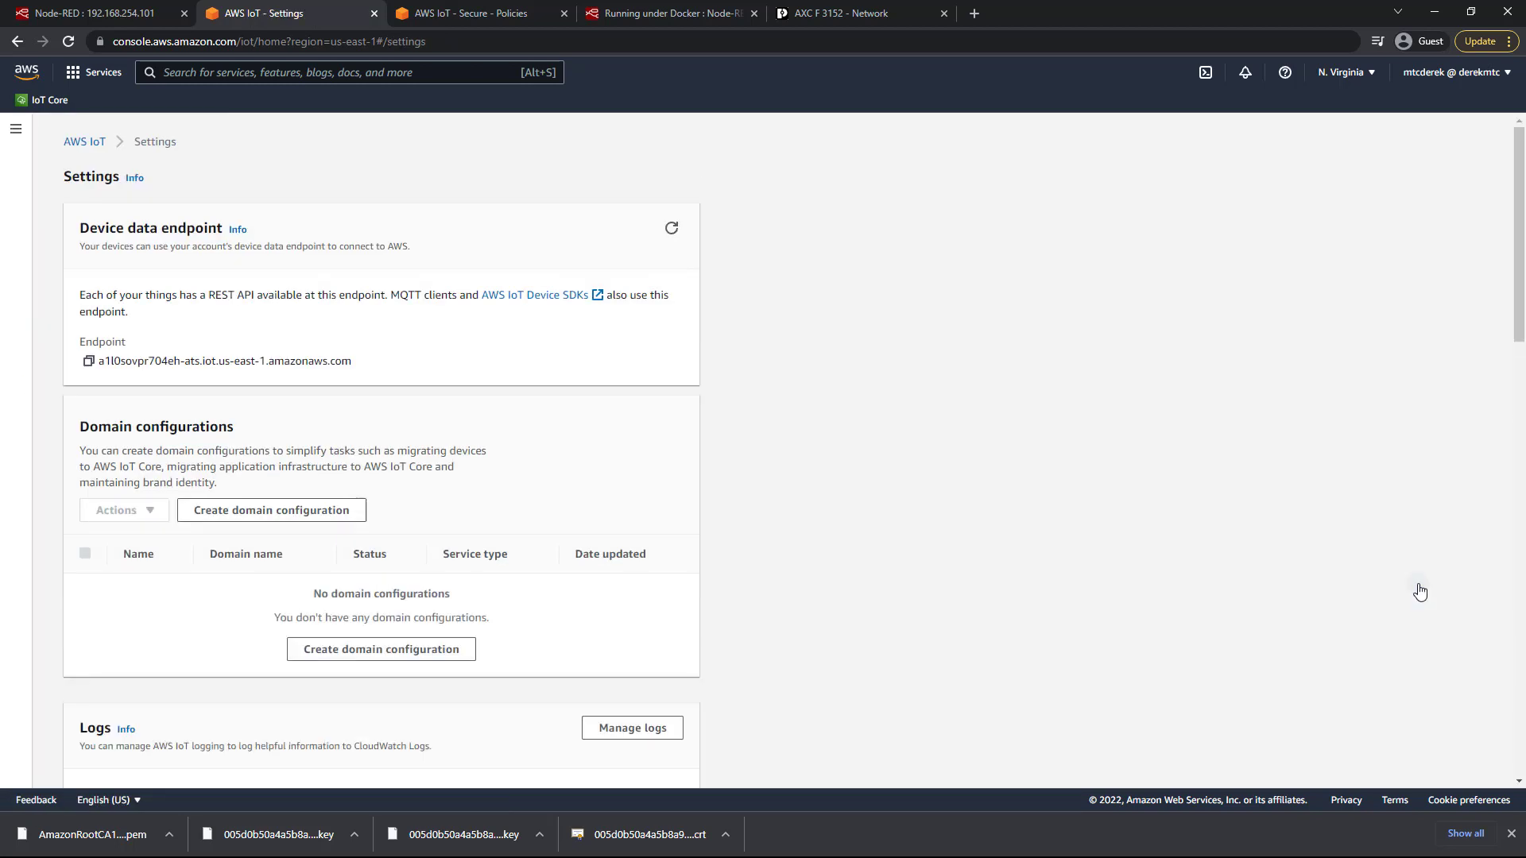
mouse_move(163, 192)
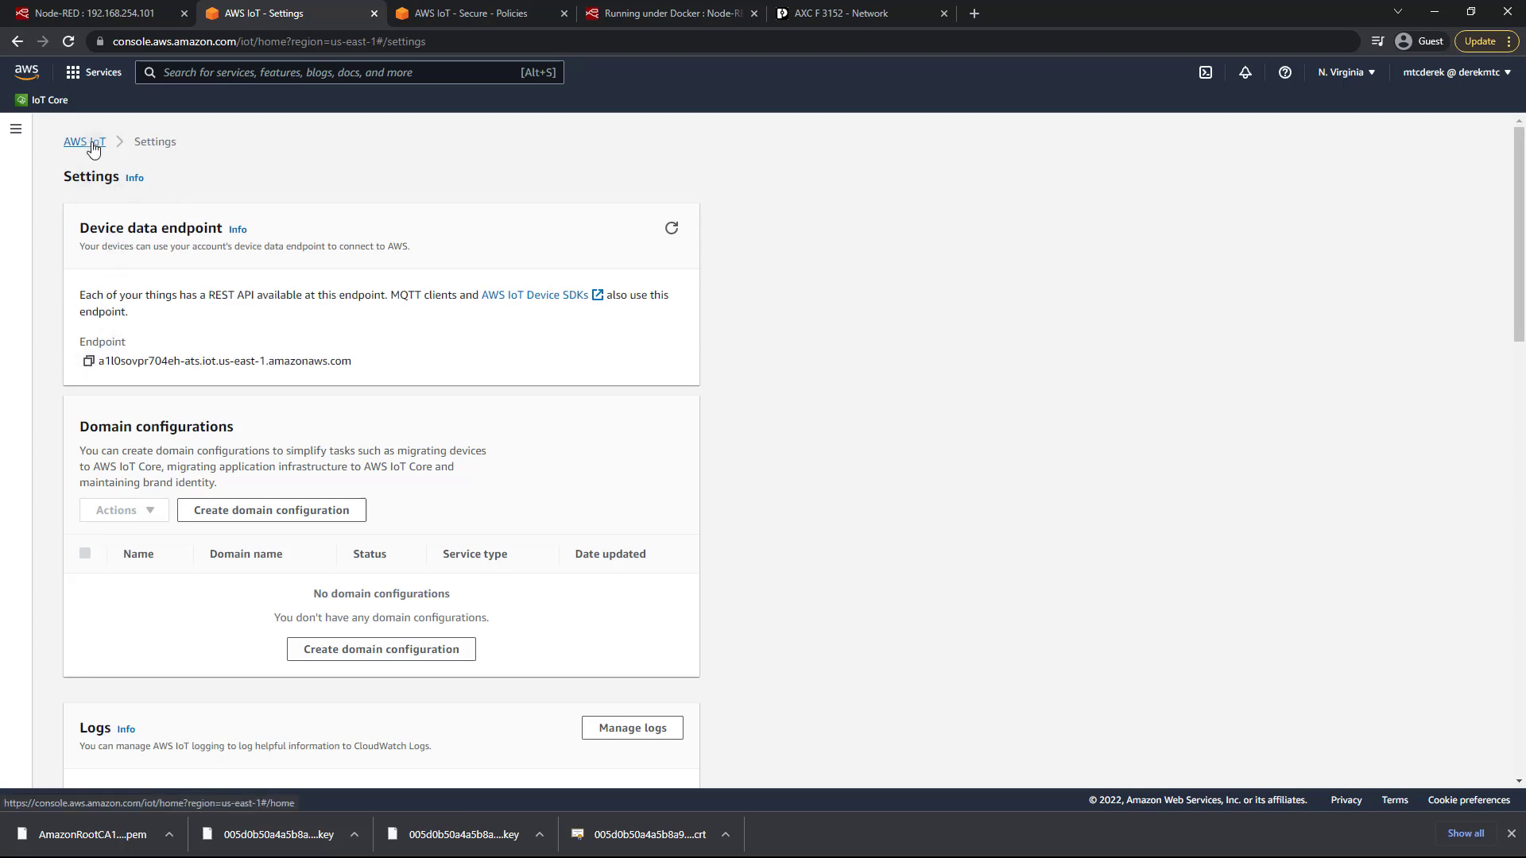
click(74, 142)
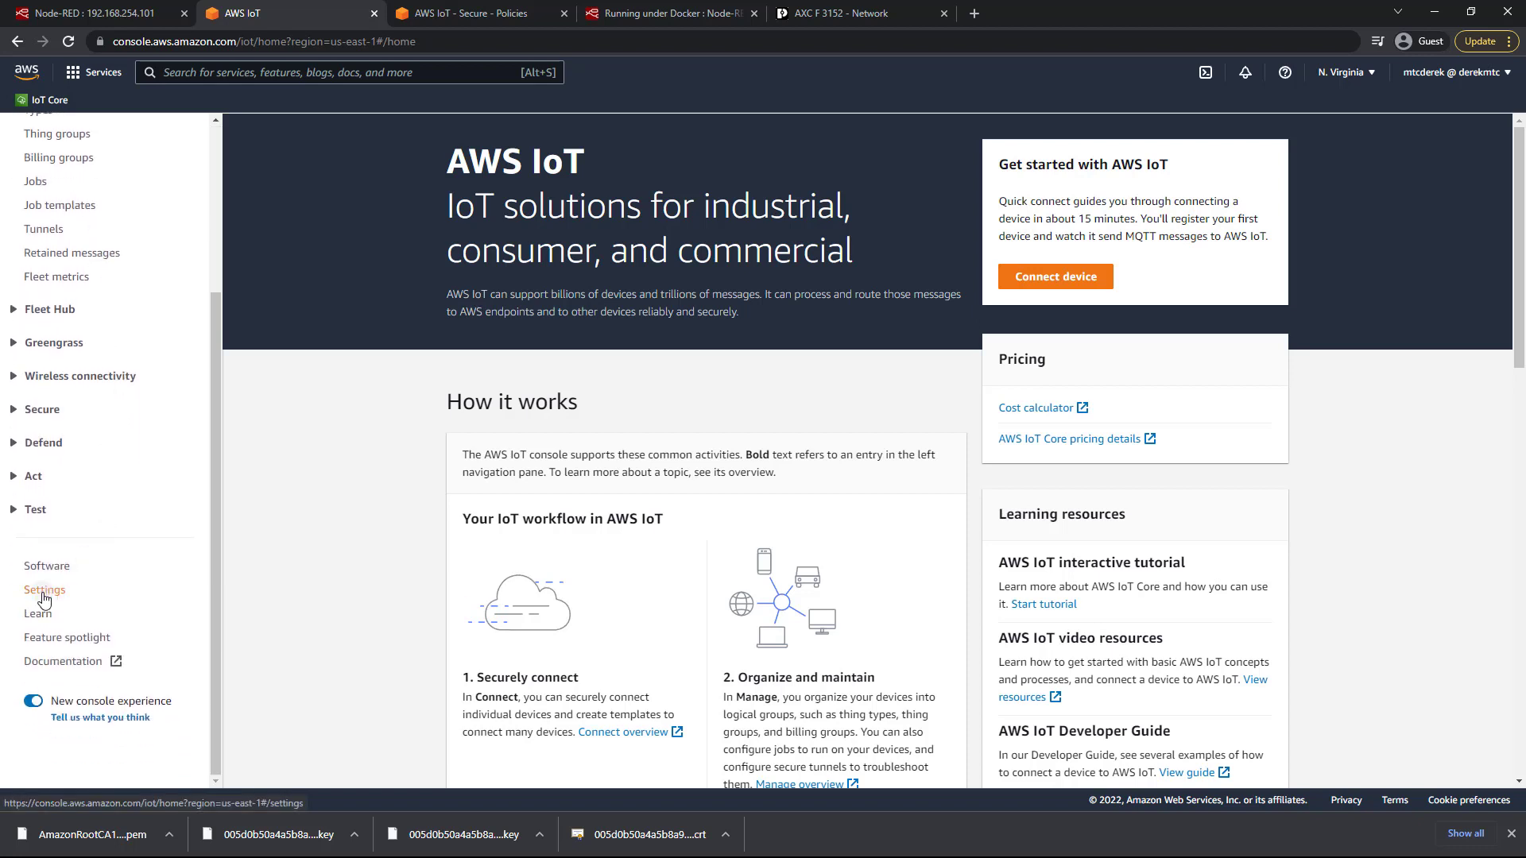
click(45, 590)
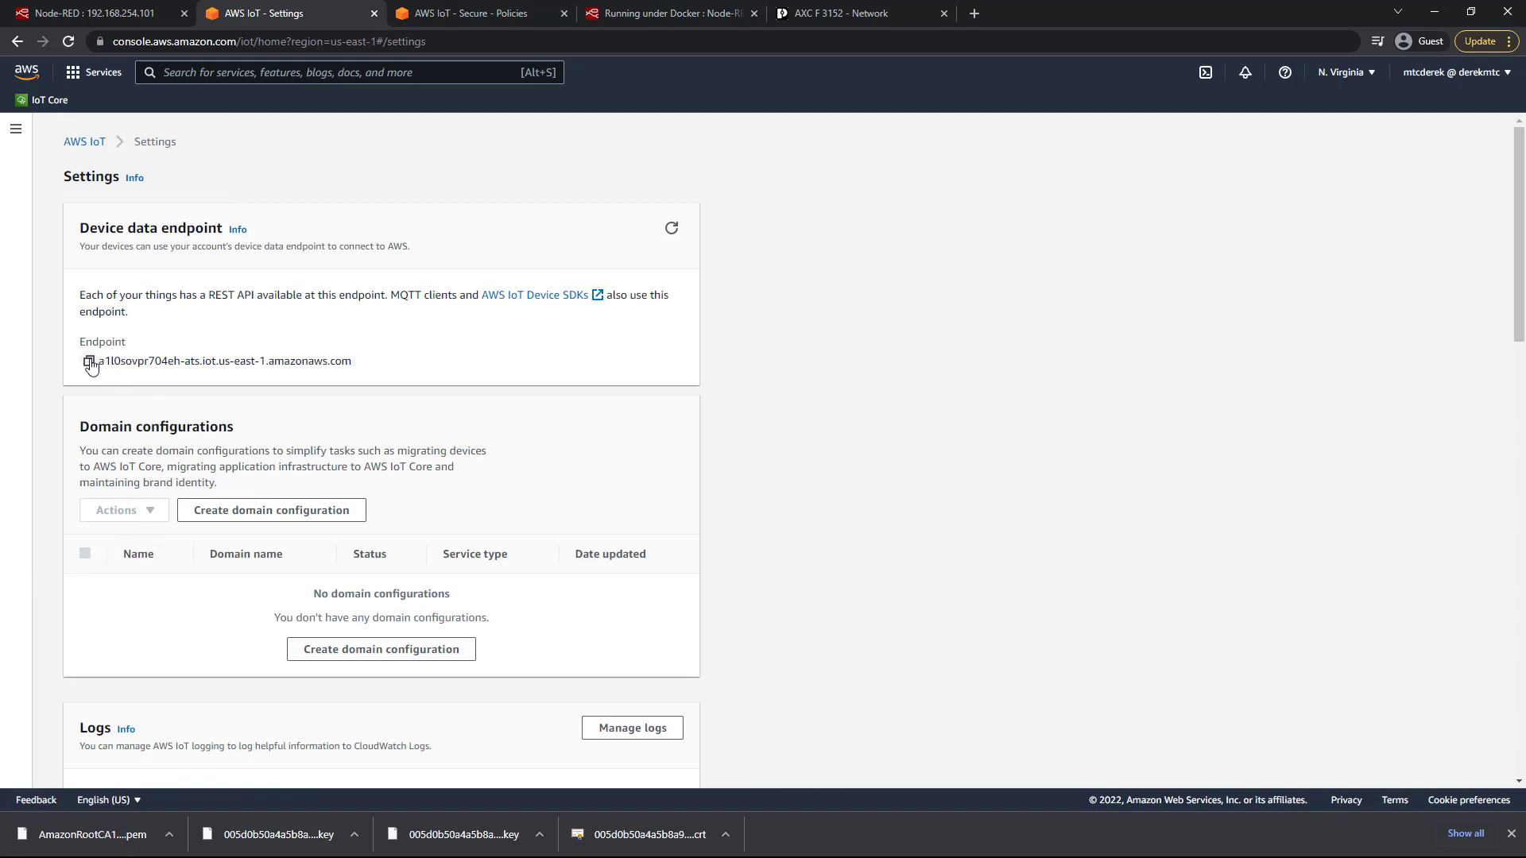
click(89, 361)
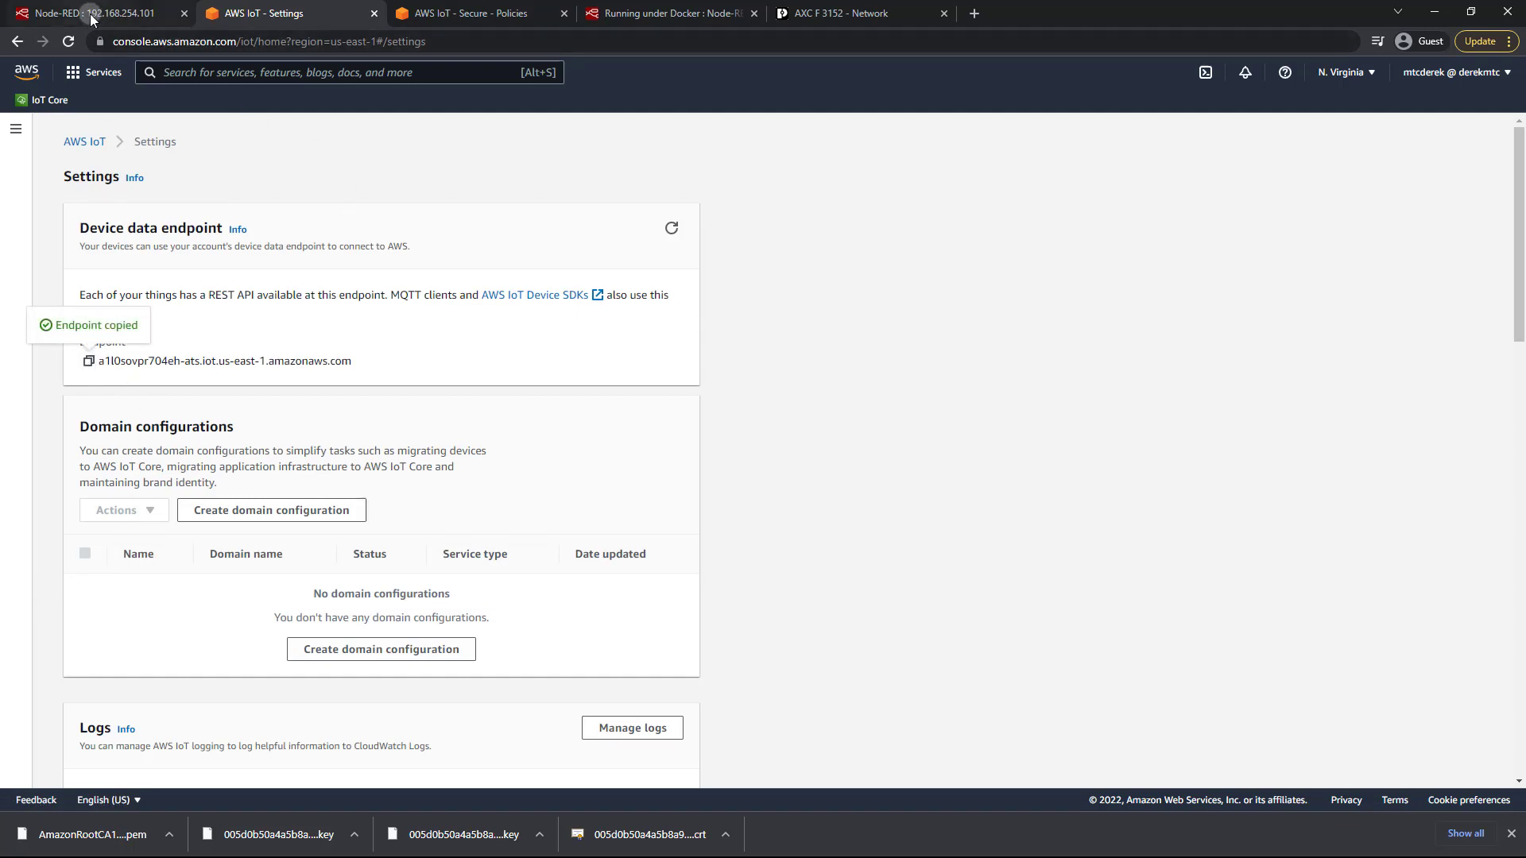
Enter the copied amazonaws.com endpoint as Server, port 8883, with Use TLS enabled.
click(87, 13)
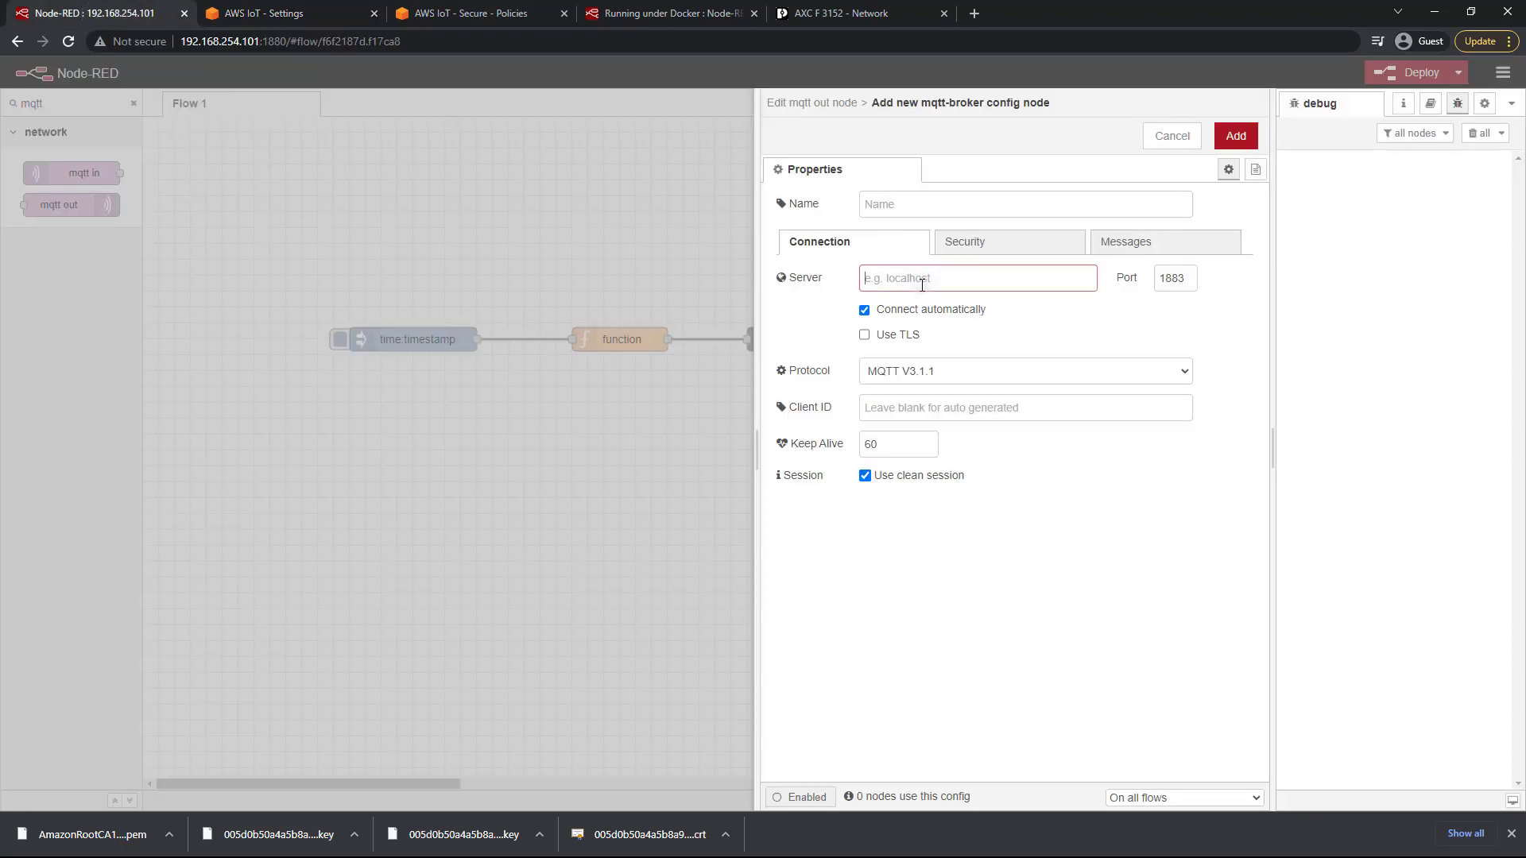
text(sovpr704e...ats.iot.us-east-1.amazonaws.com)
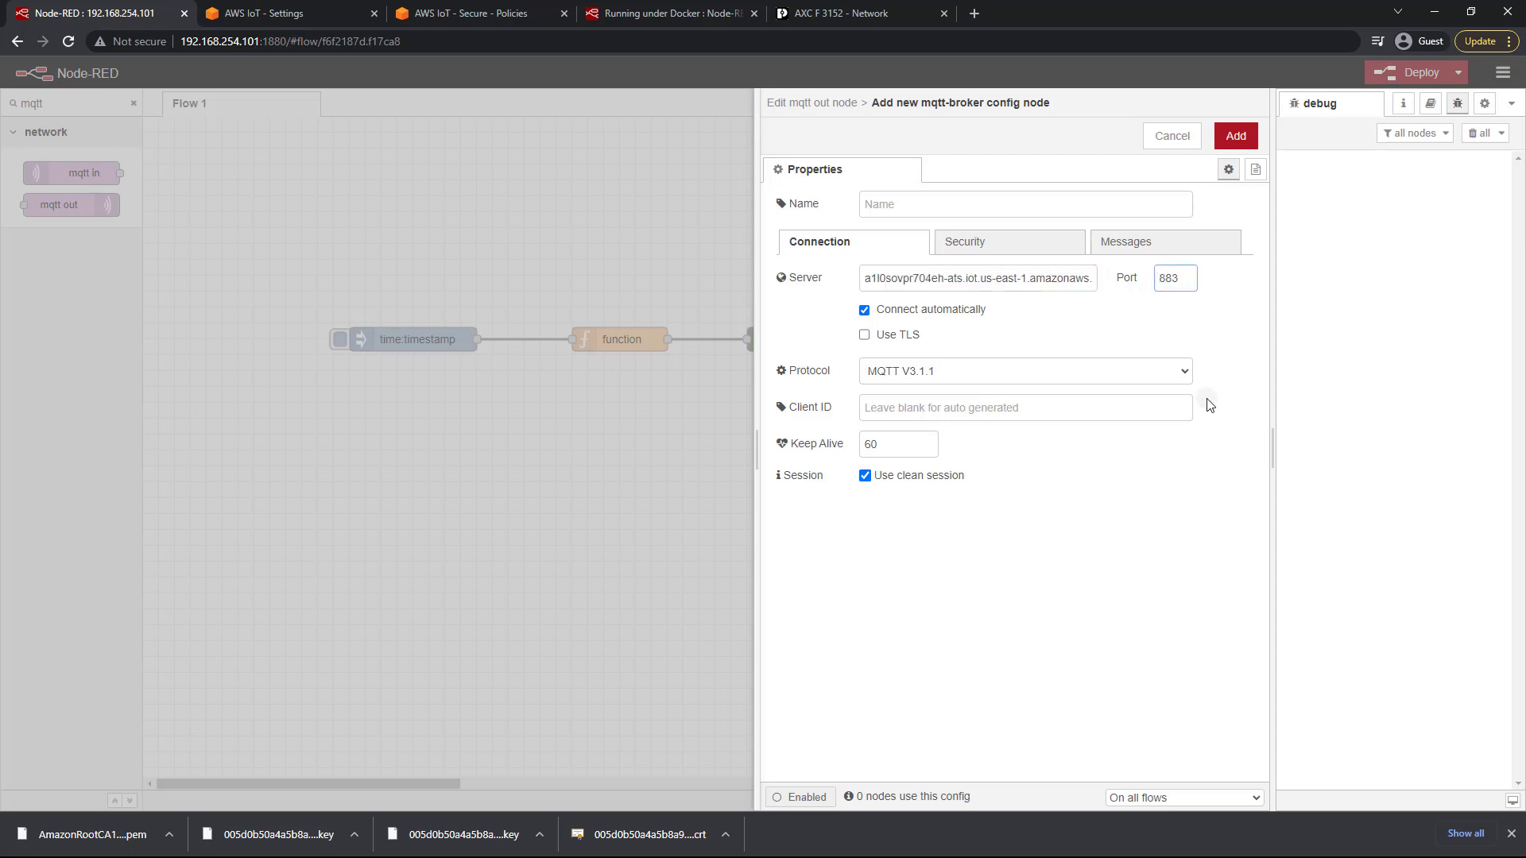
text(8883)
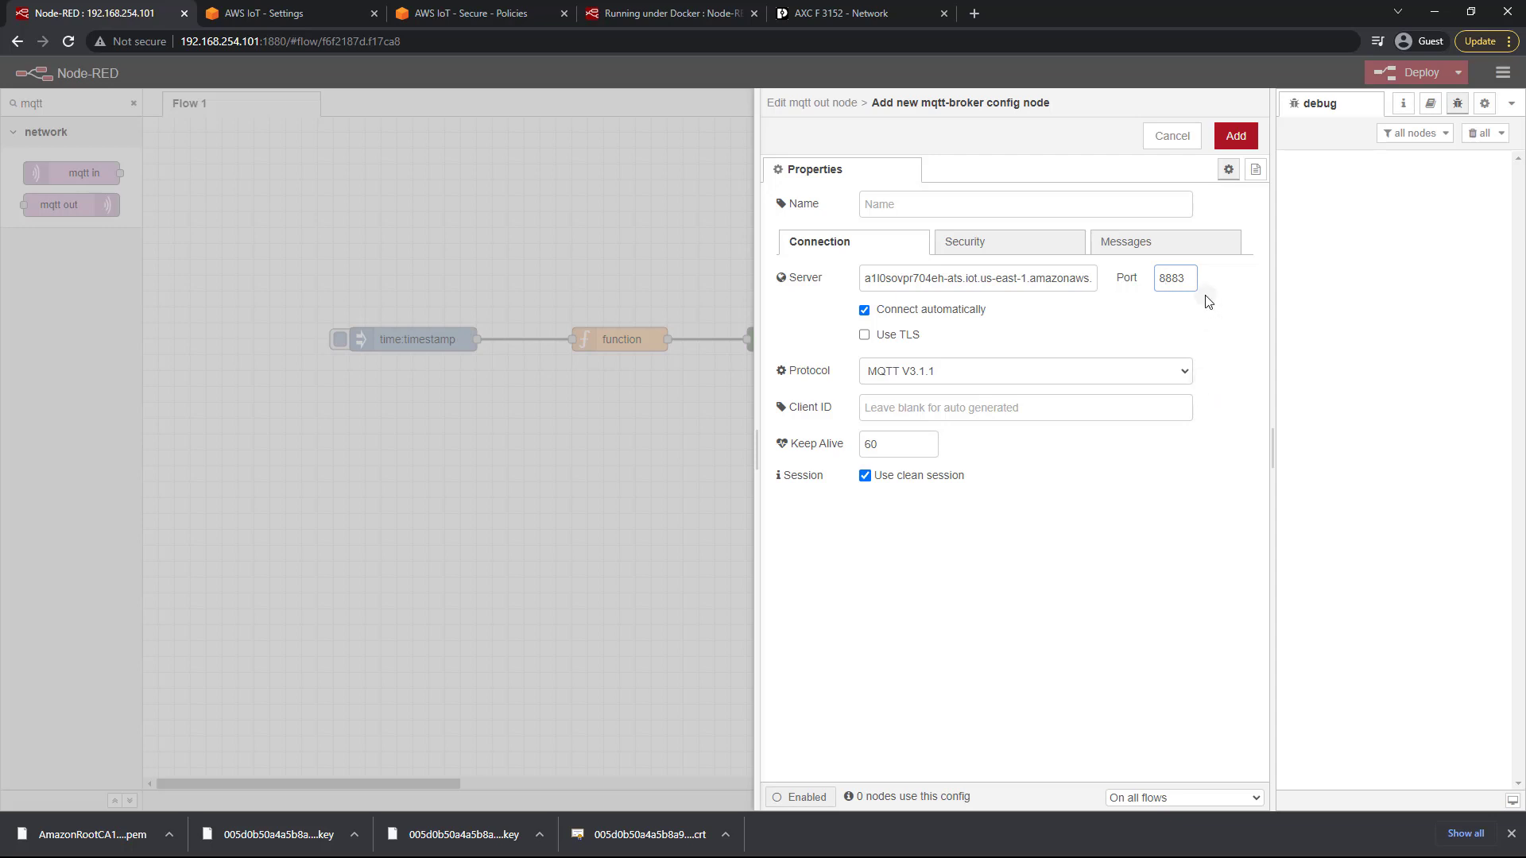
click(1172, 277)
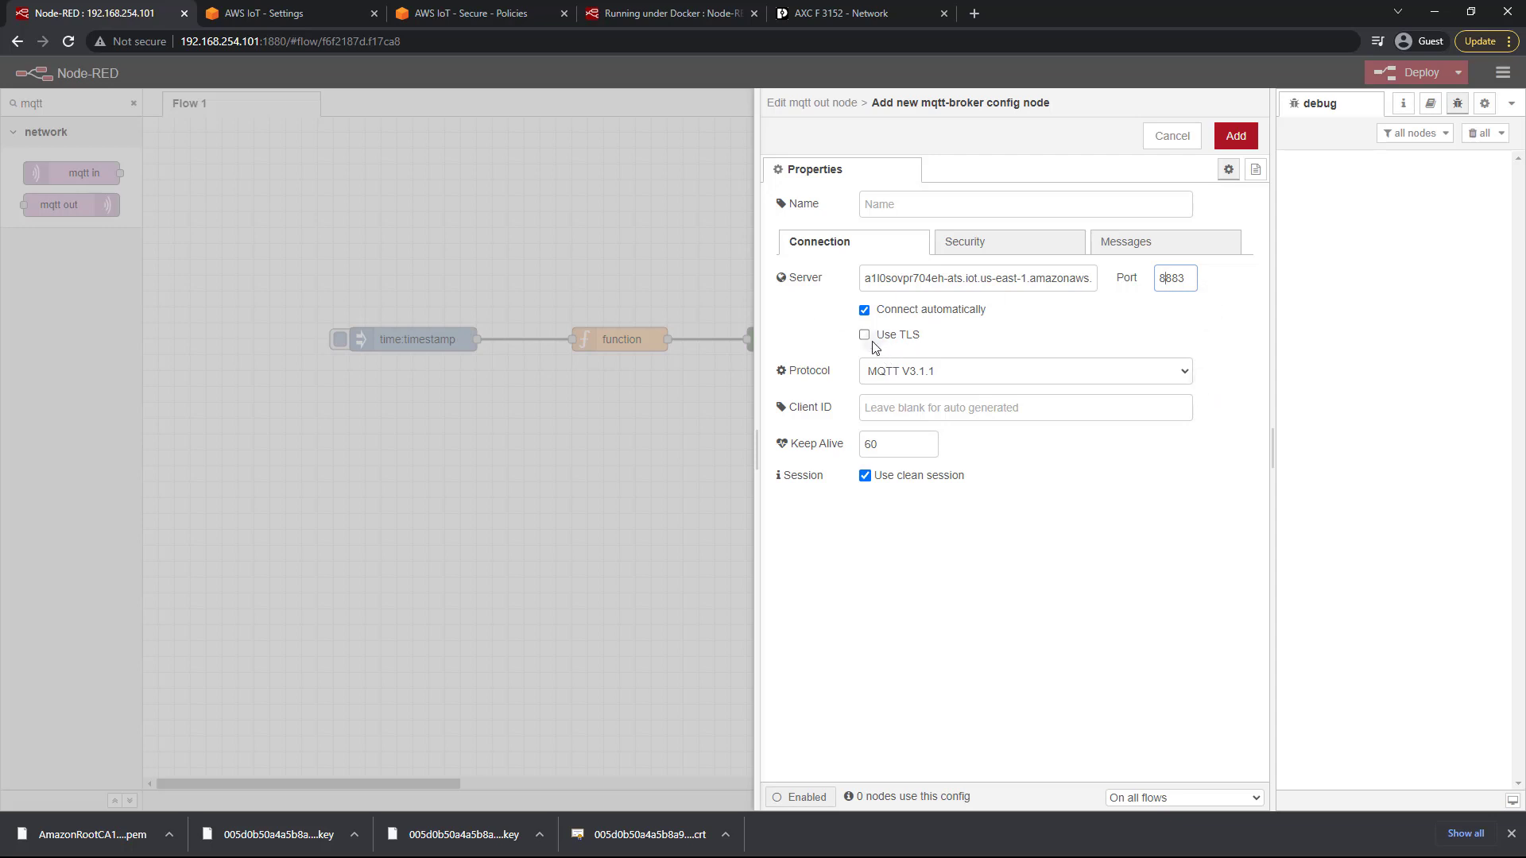
click(863, 336)
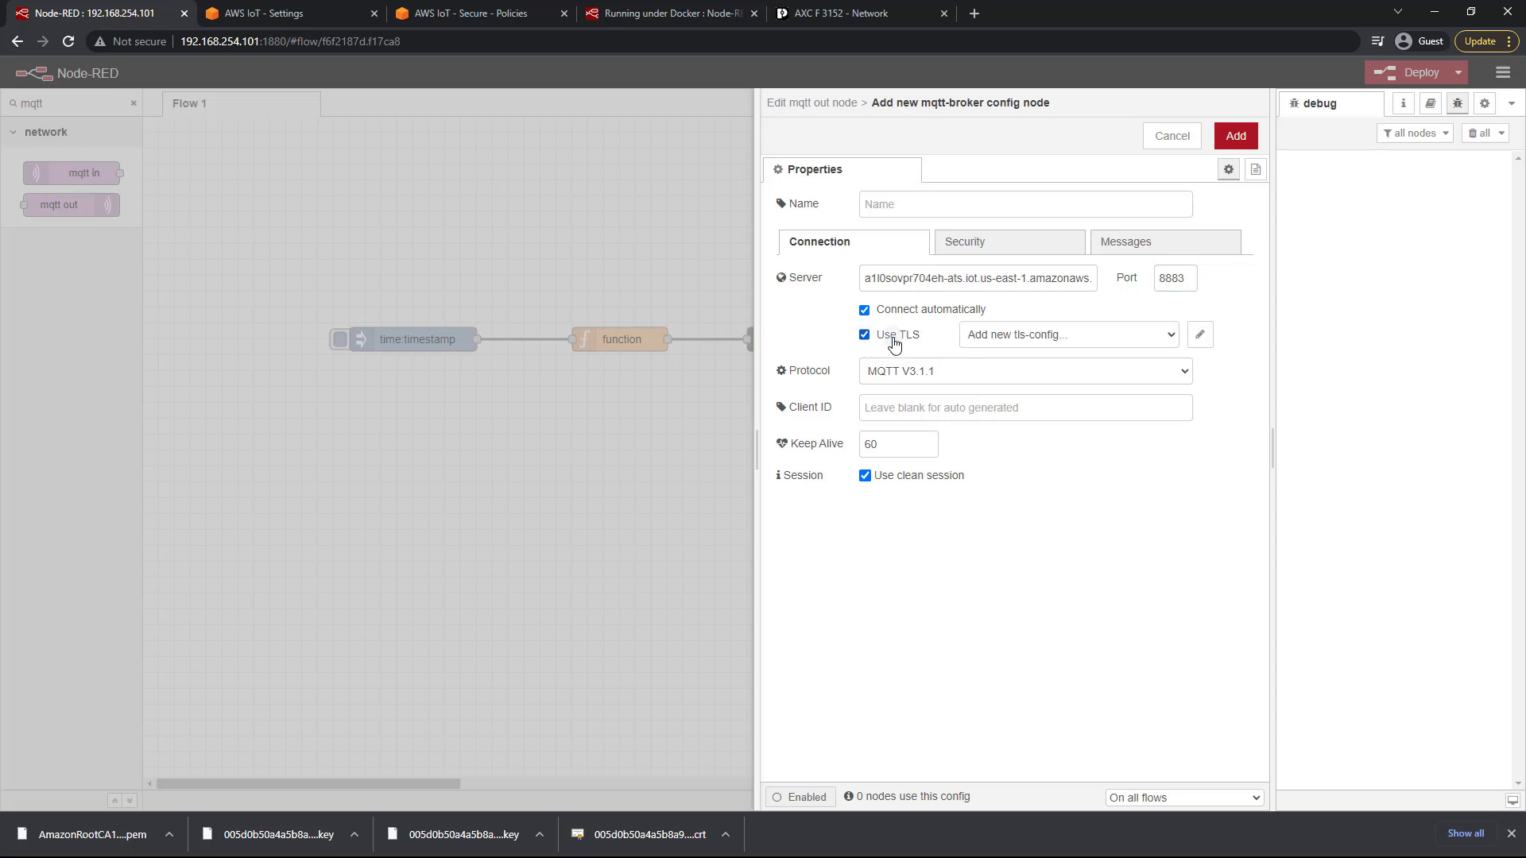
mouse_move(1038, 344)
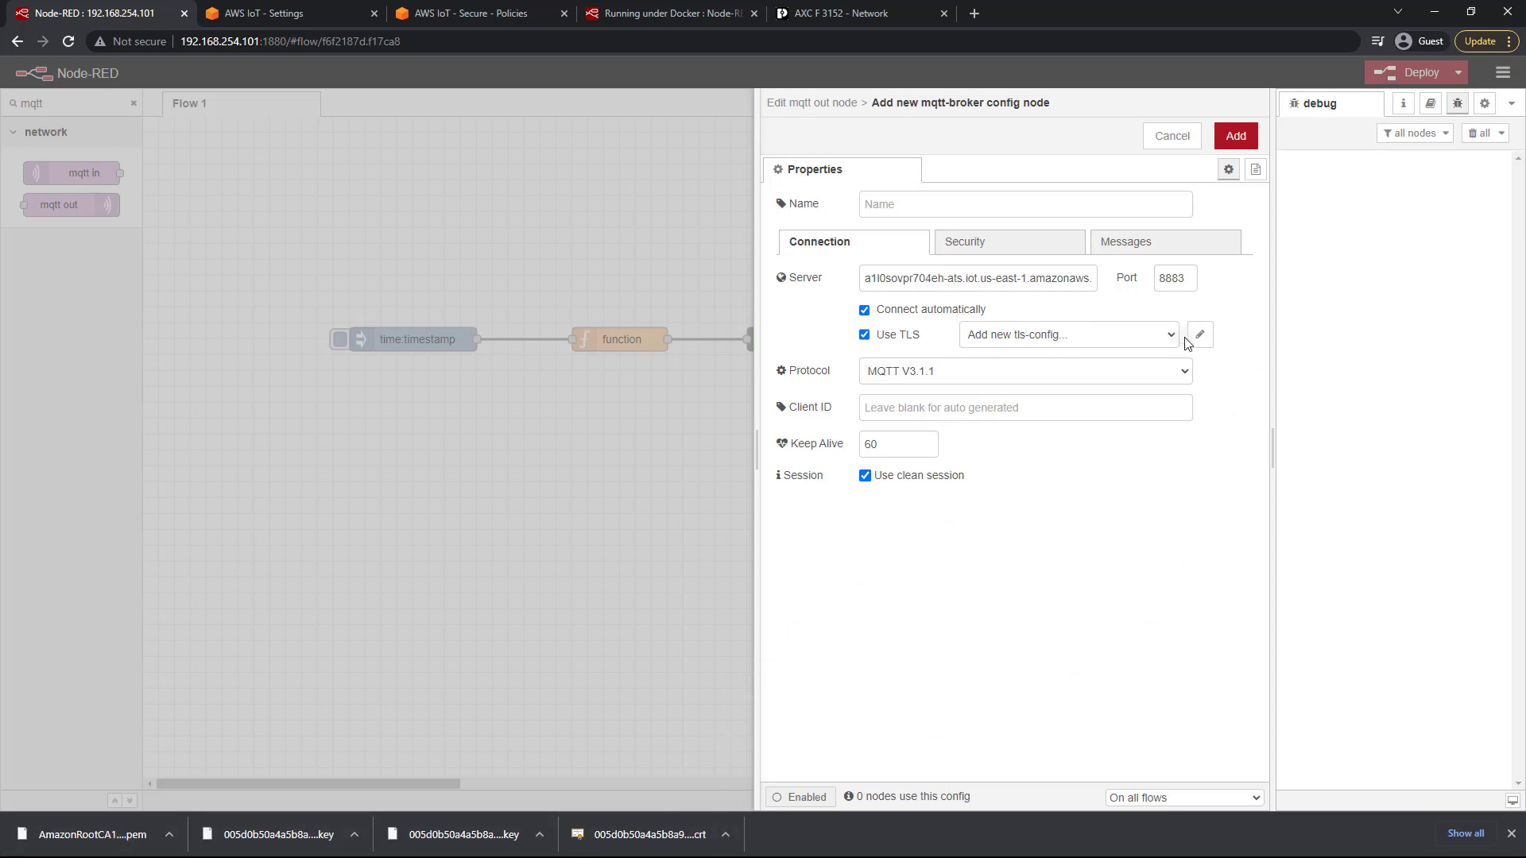
Create a tls-config and upload the .crt certificate, .key private key and AmazonRootCA1.pem CA file.
click(1233, 135)
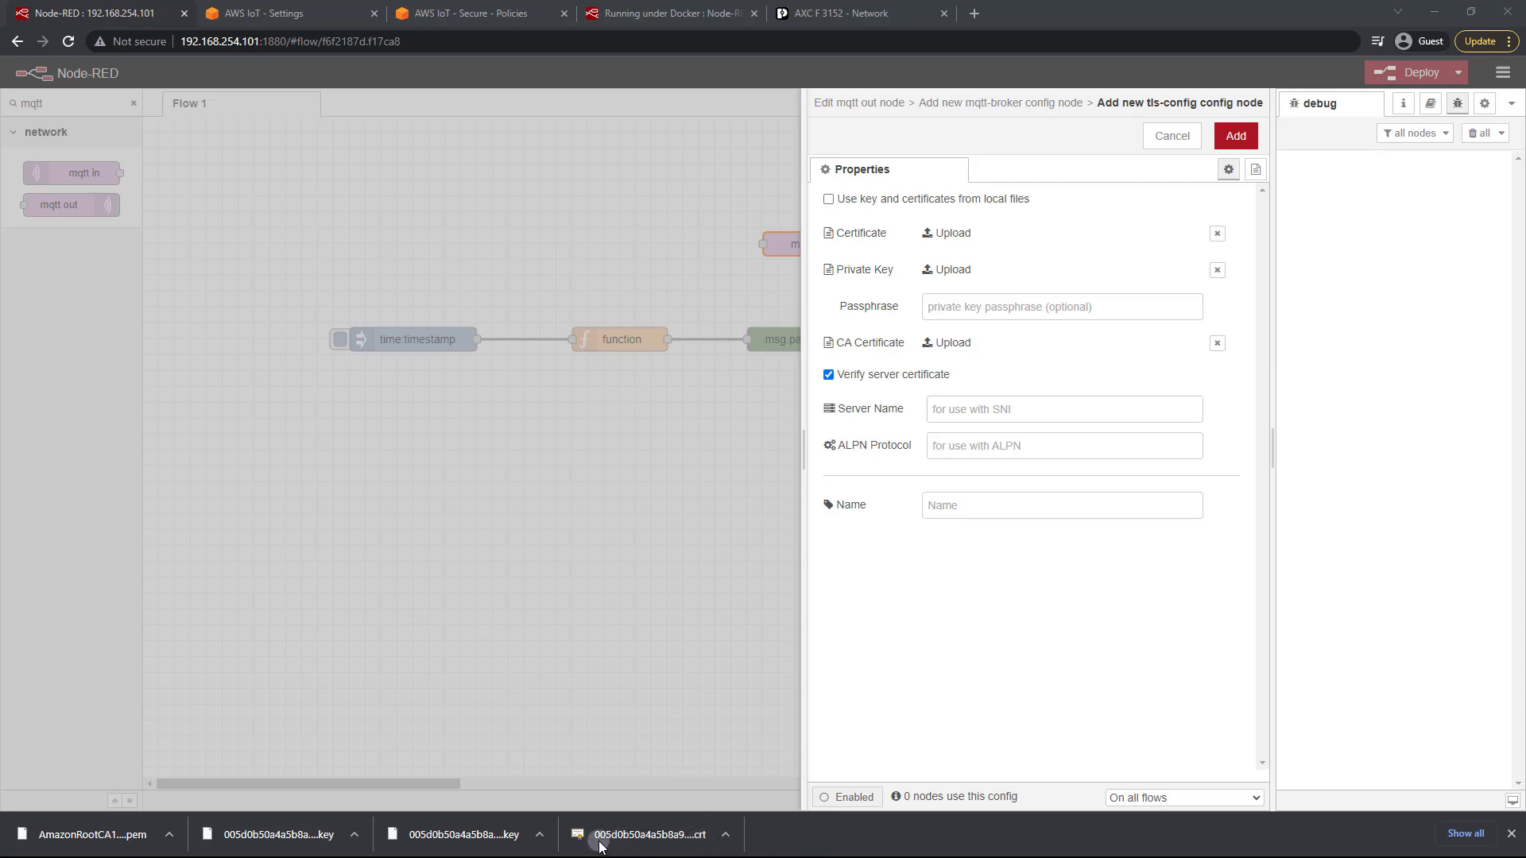
mouse_move(656, 844)
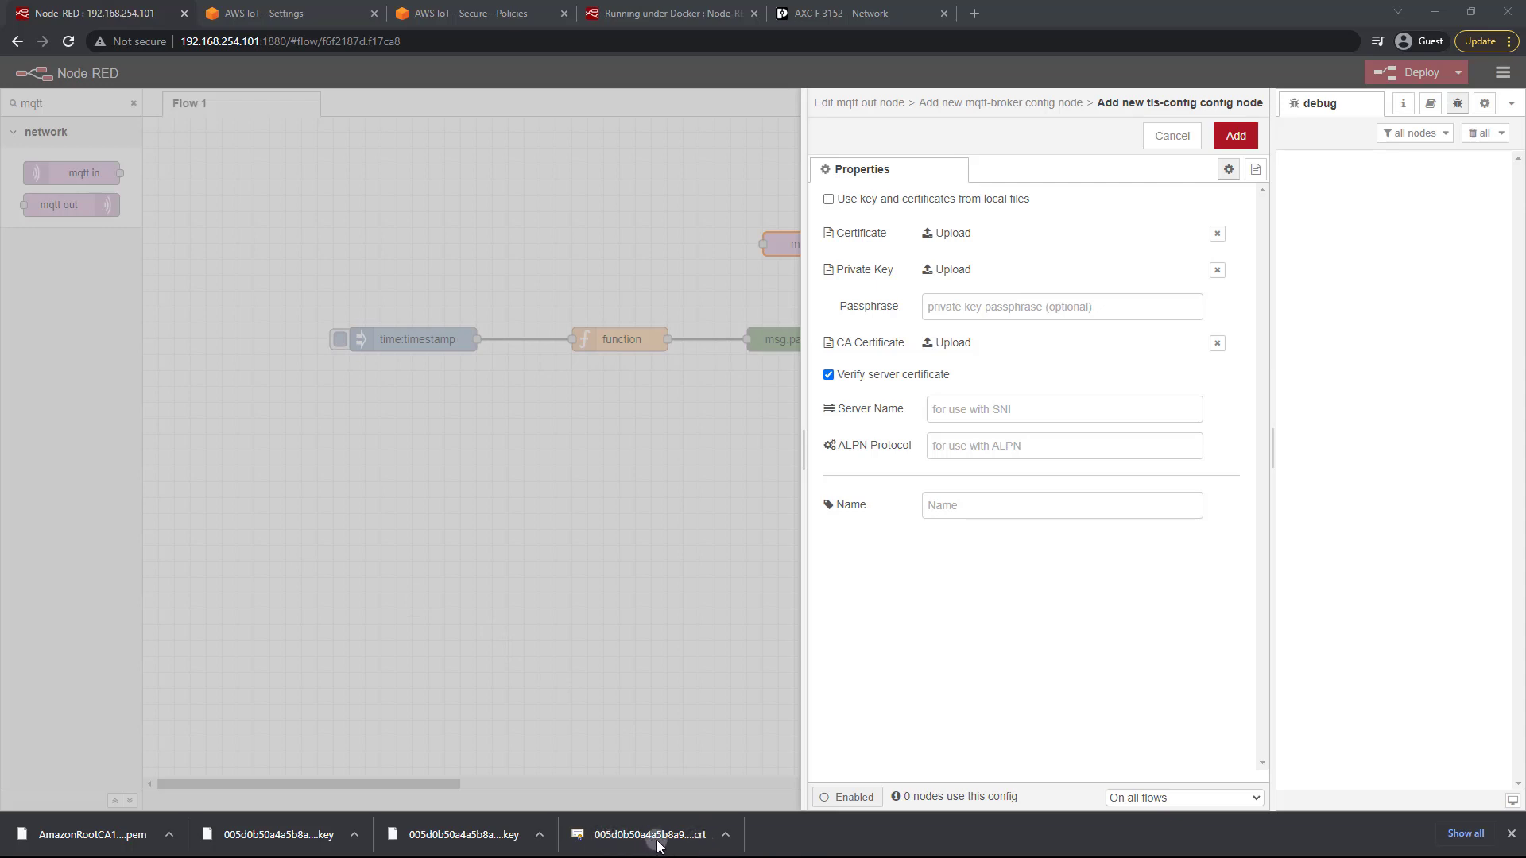
mouse_move(827, 582)
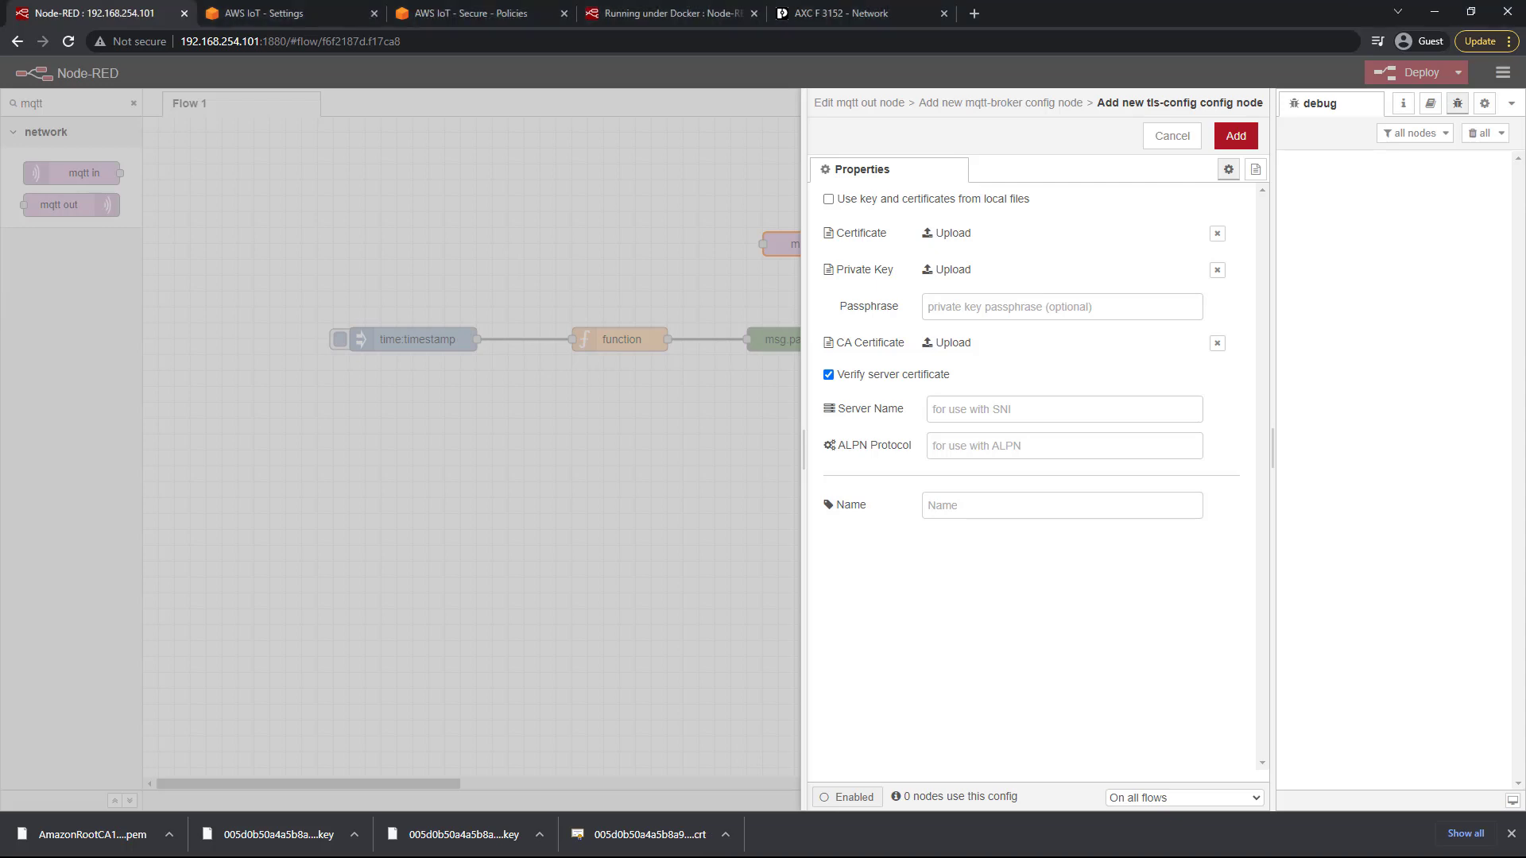
click(944, 232)
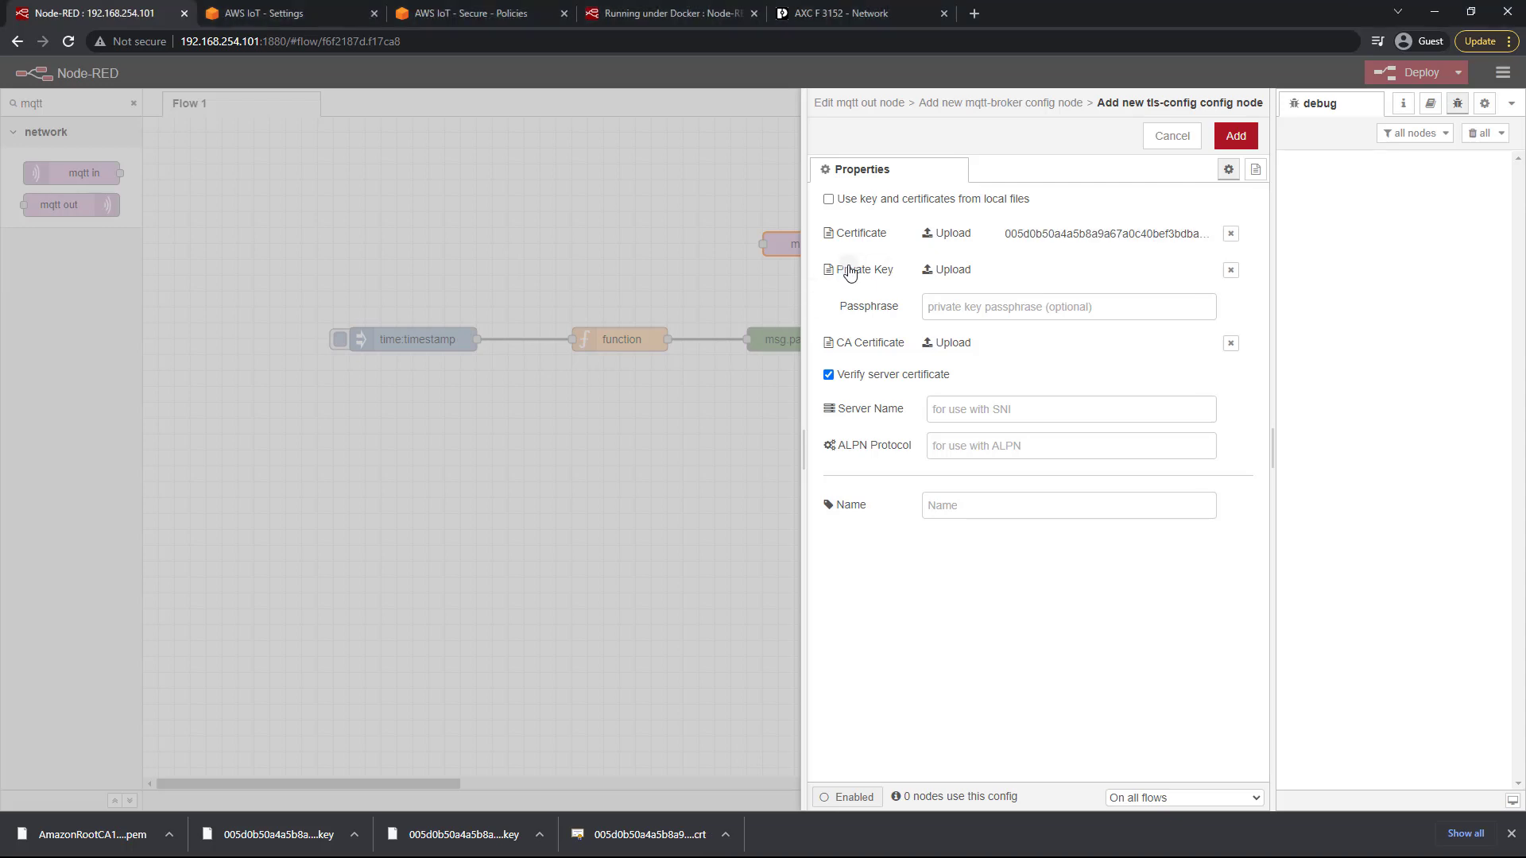
mouse_move(949, 270)
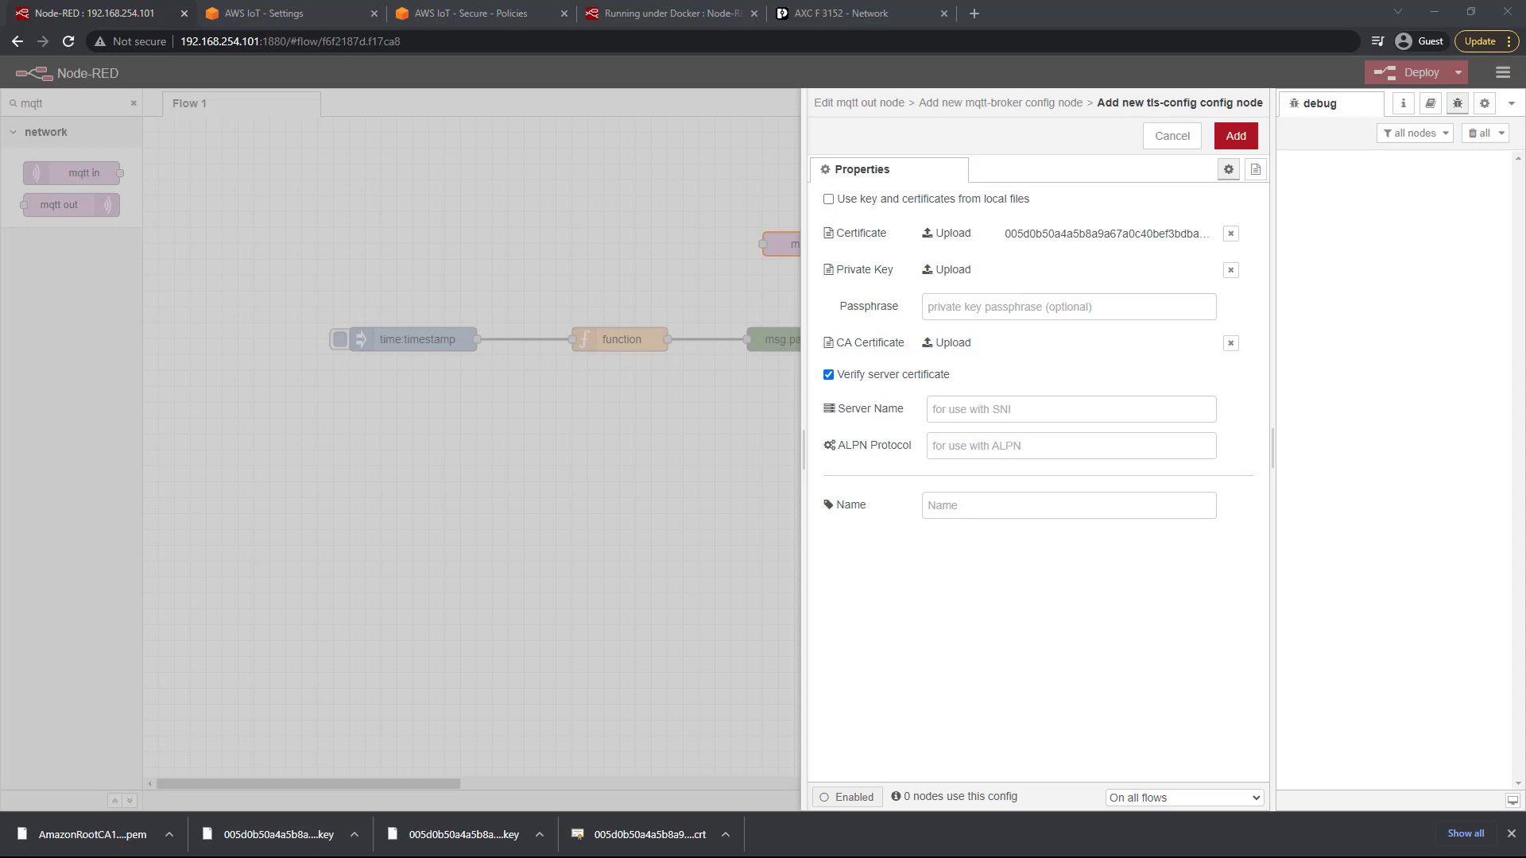
click(950, 270)
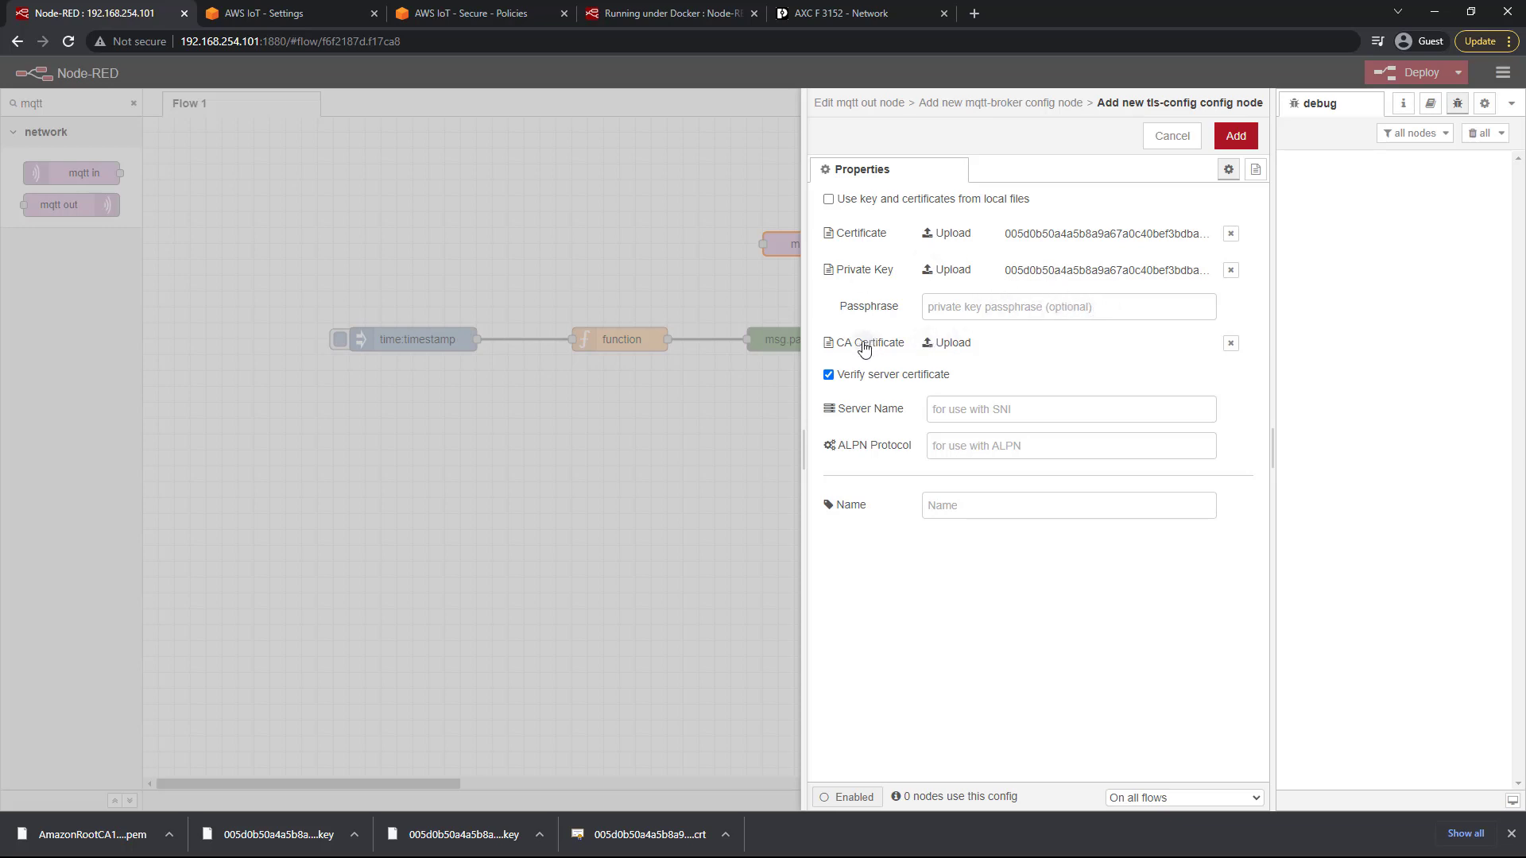
mouse_move(950, 343)
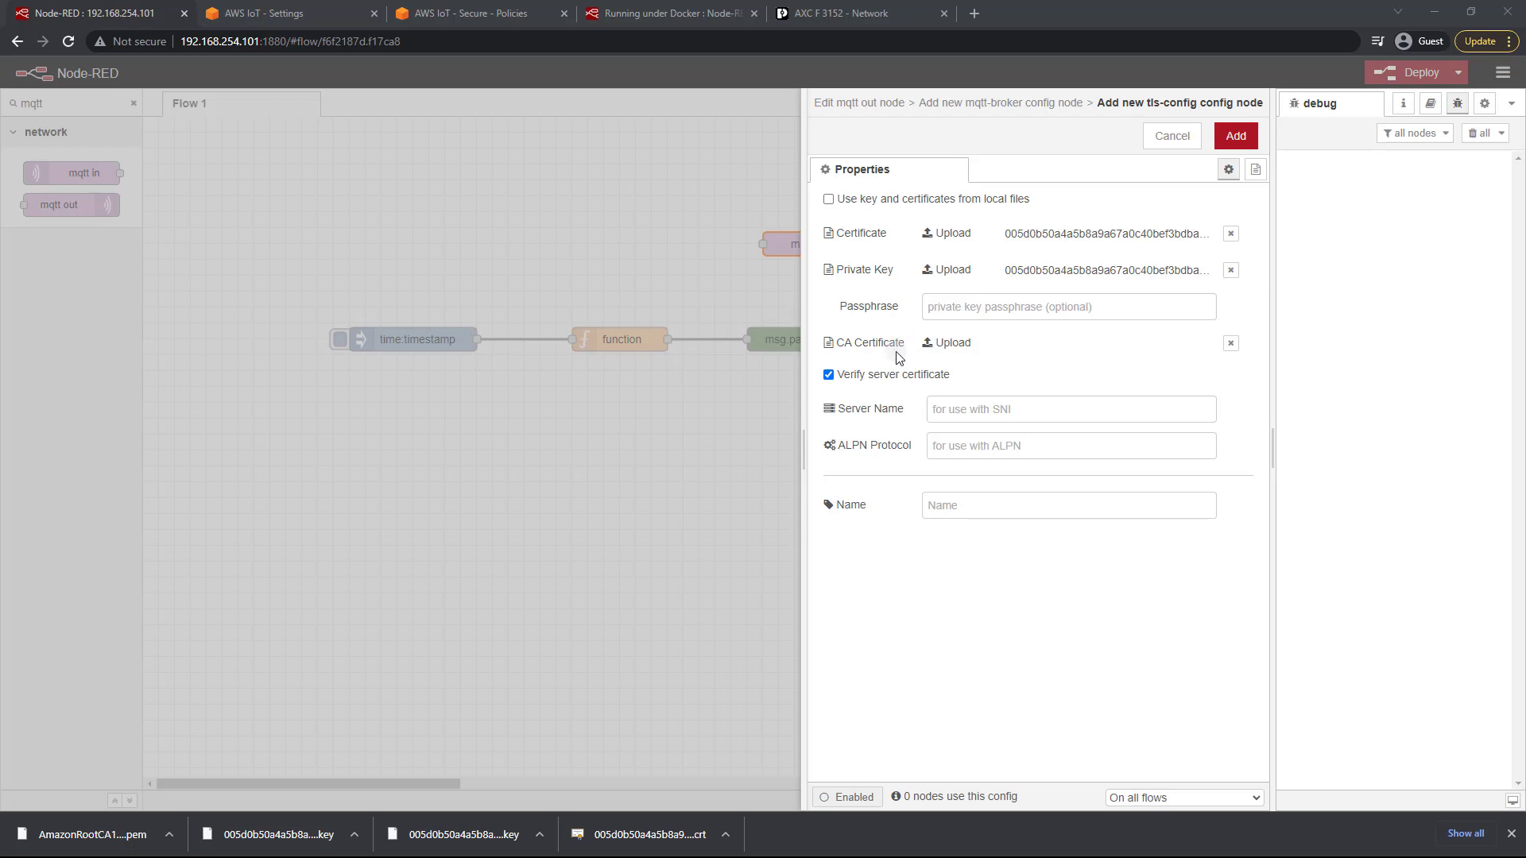
mouse_move(893, 350)
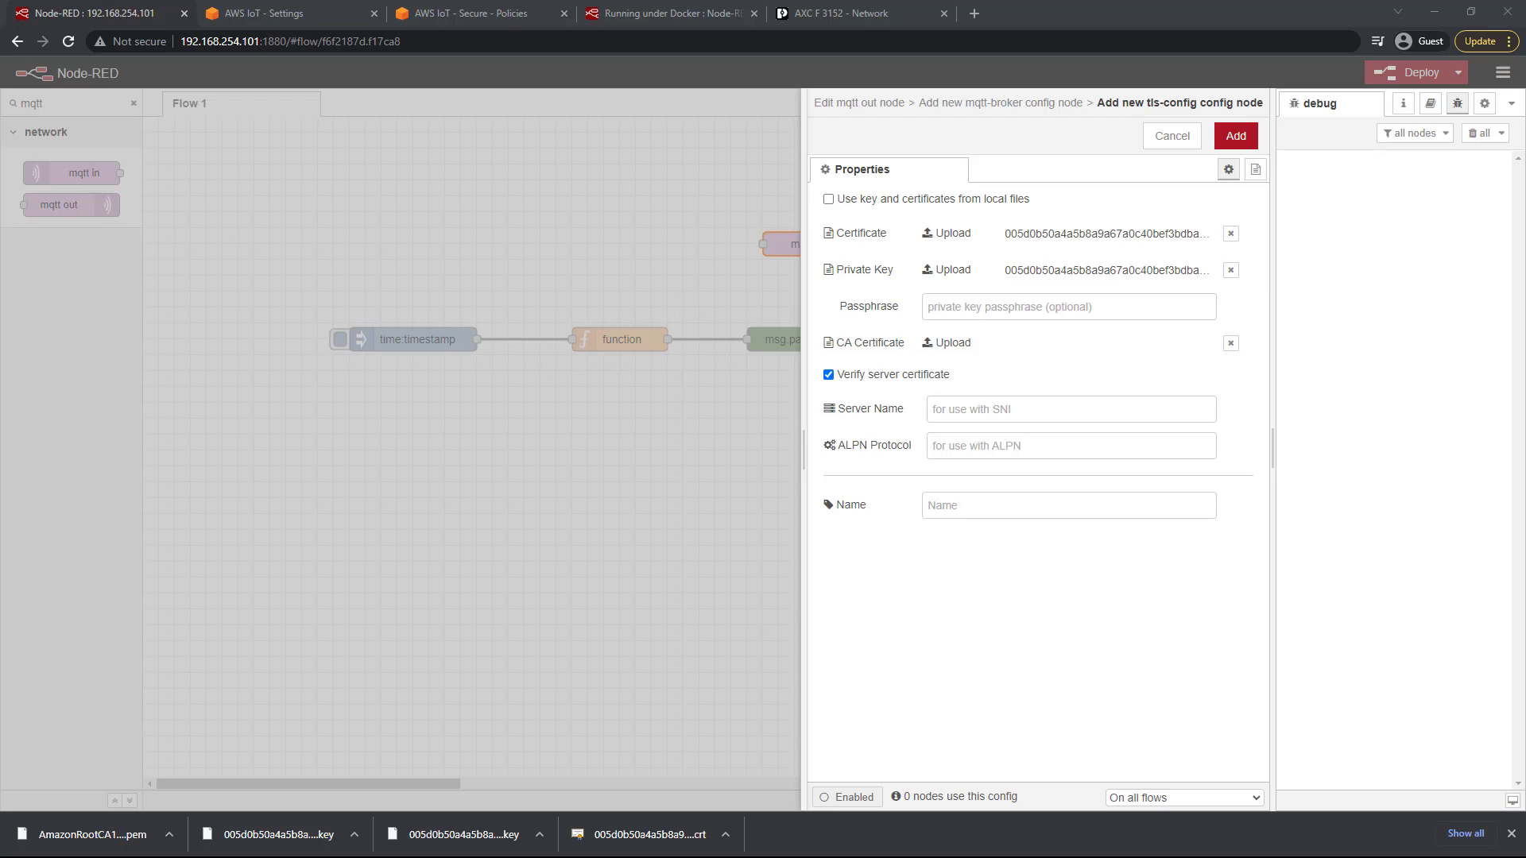
click(944, 342)
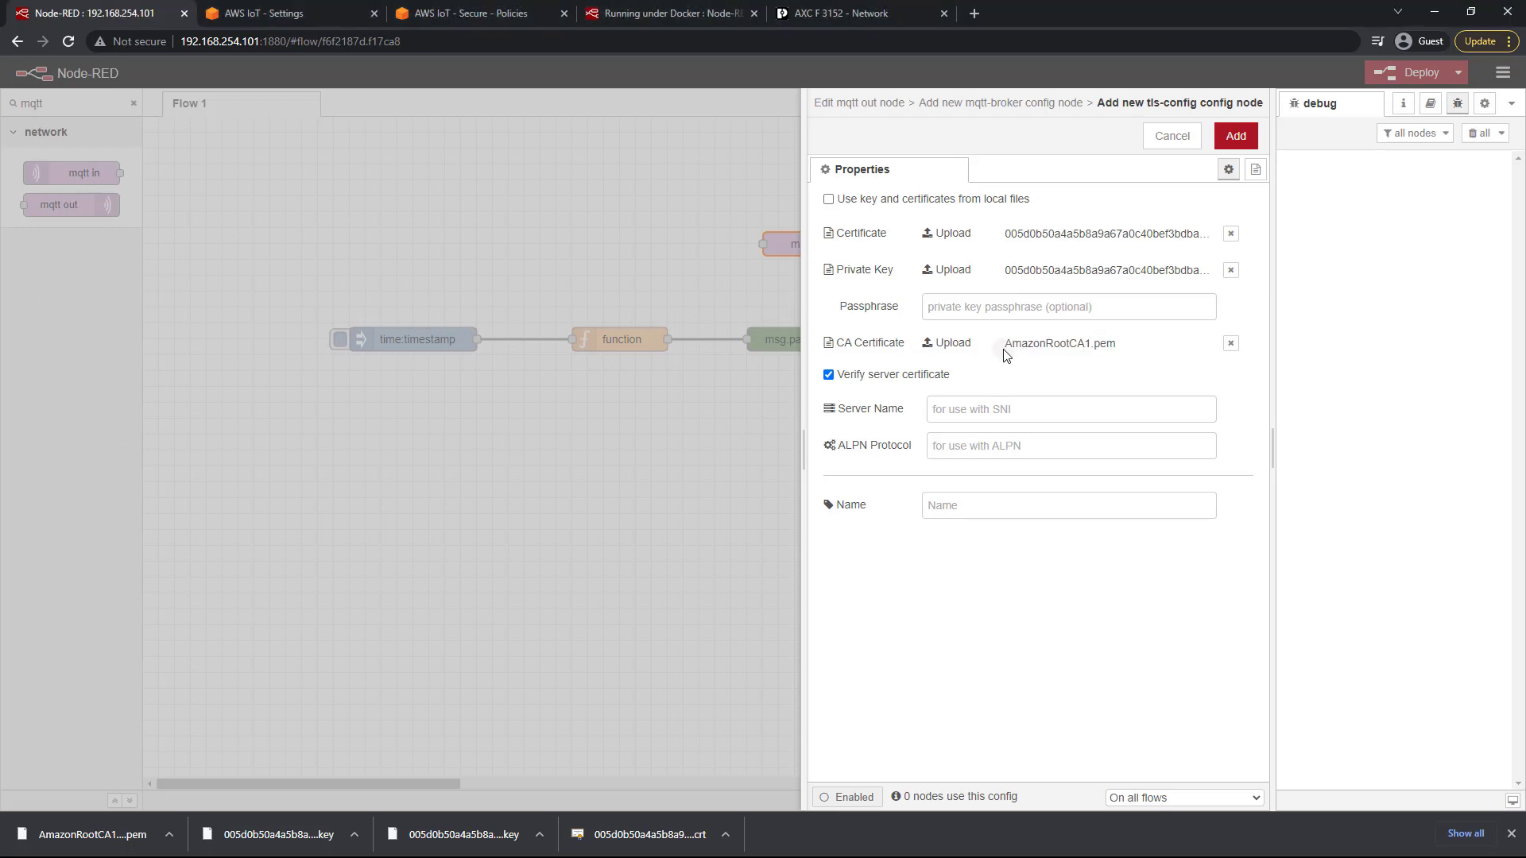
mouse_move(974, 370)
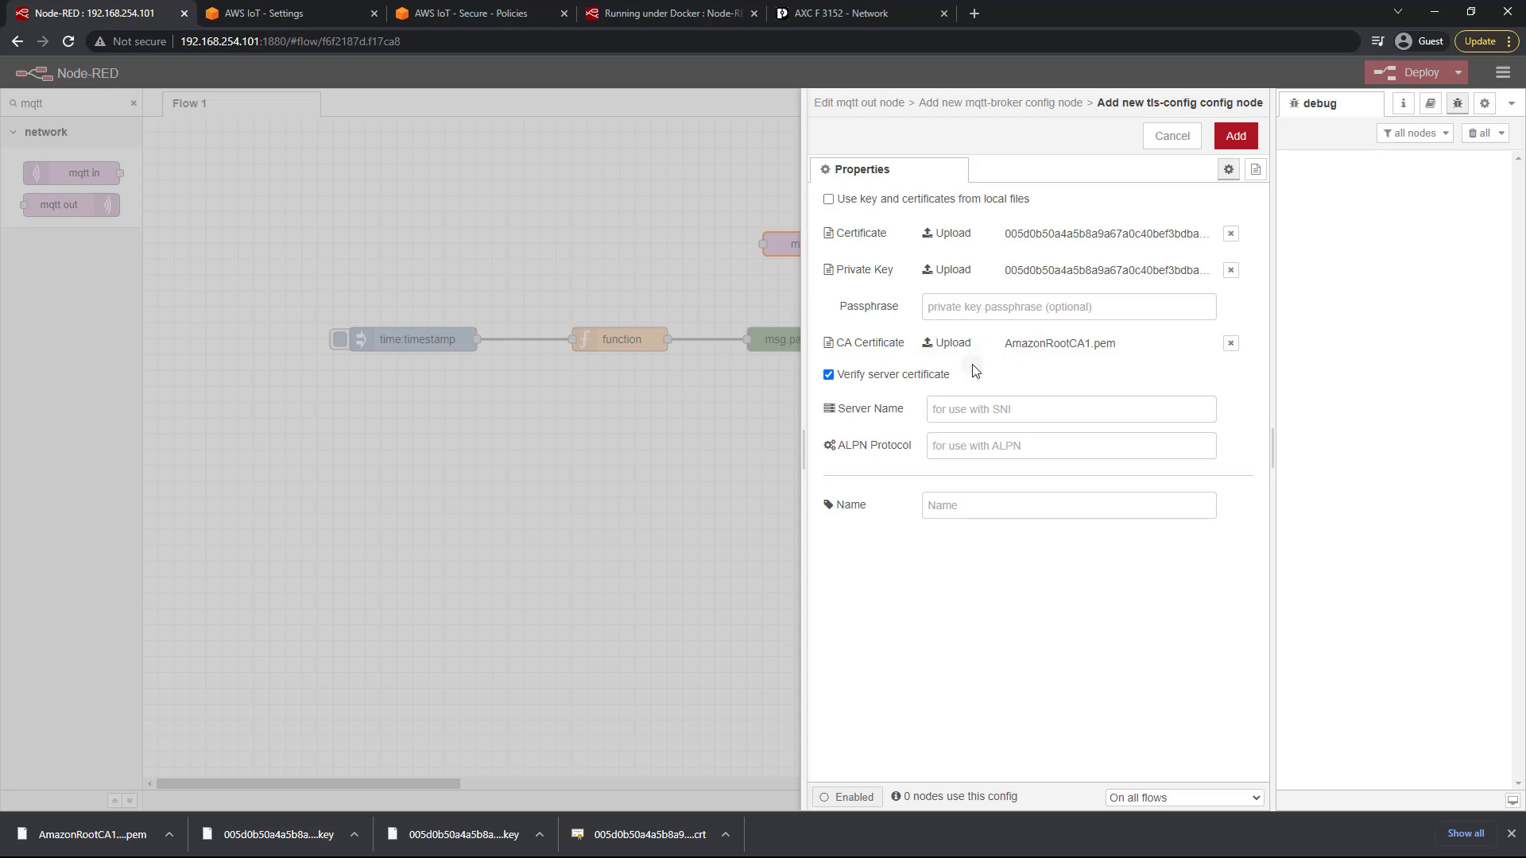
Add the TLS config, name the broker awsIOT, add it and confirm the mqtt out node settings.
click(1233, 135)
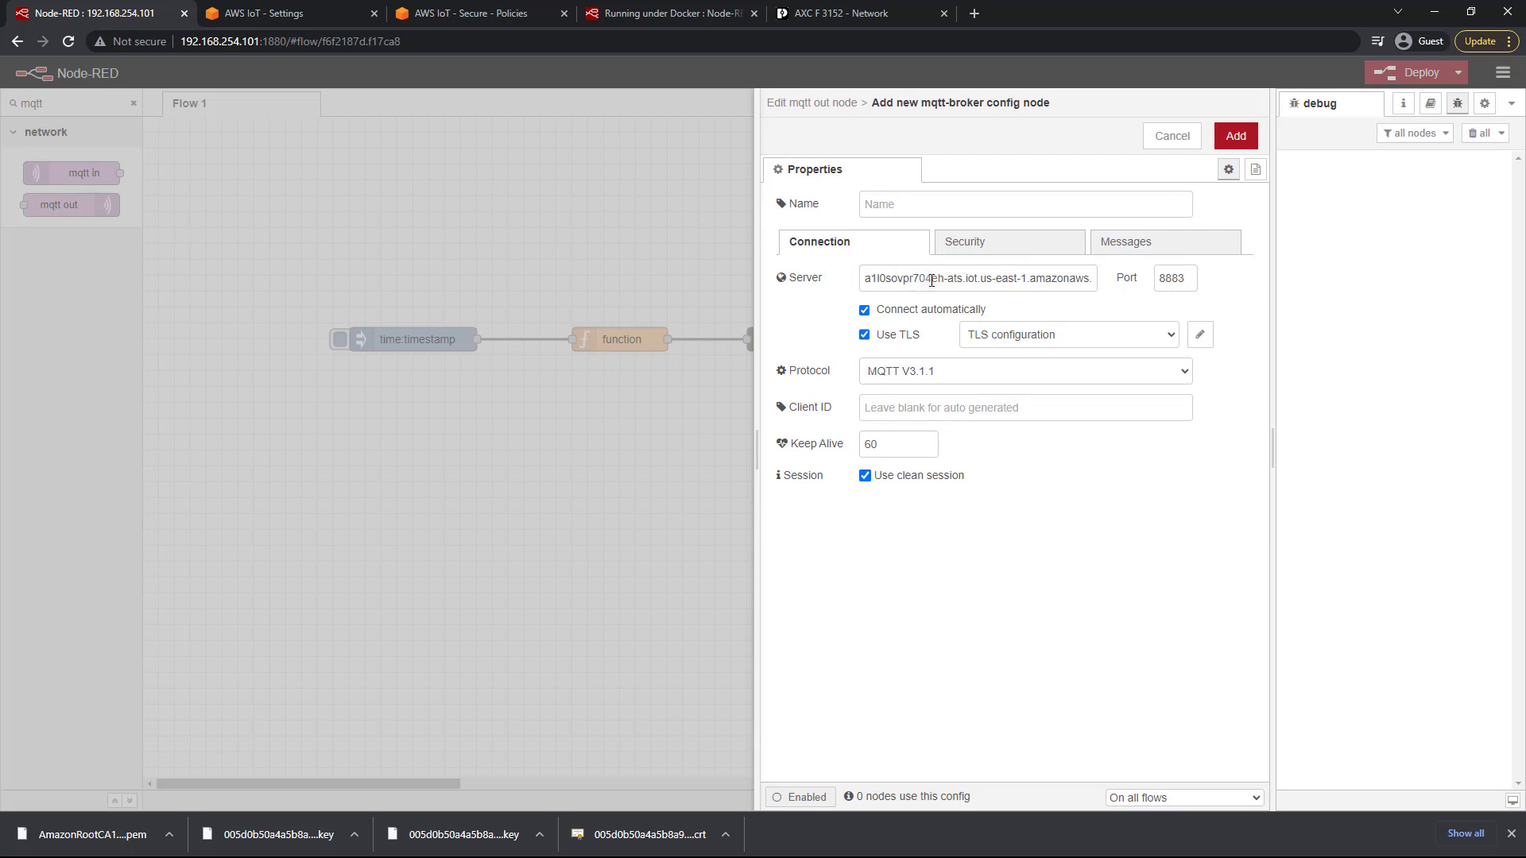
mouse_move(920, 315)
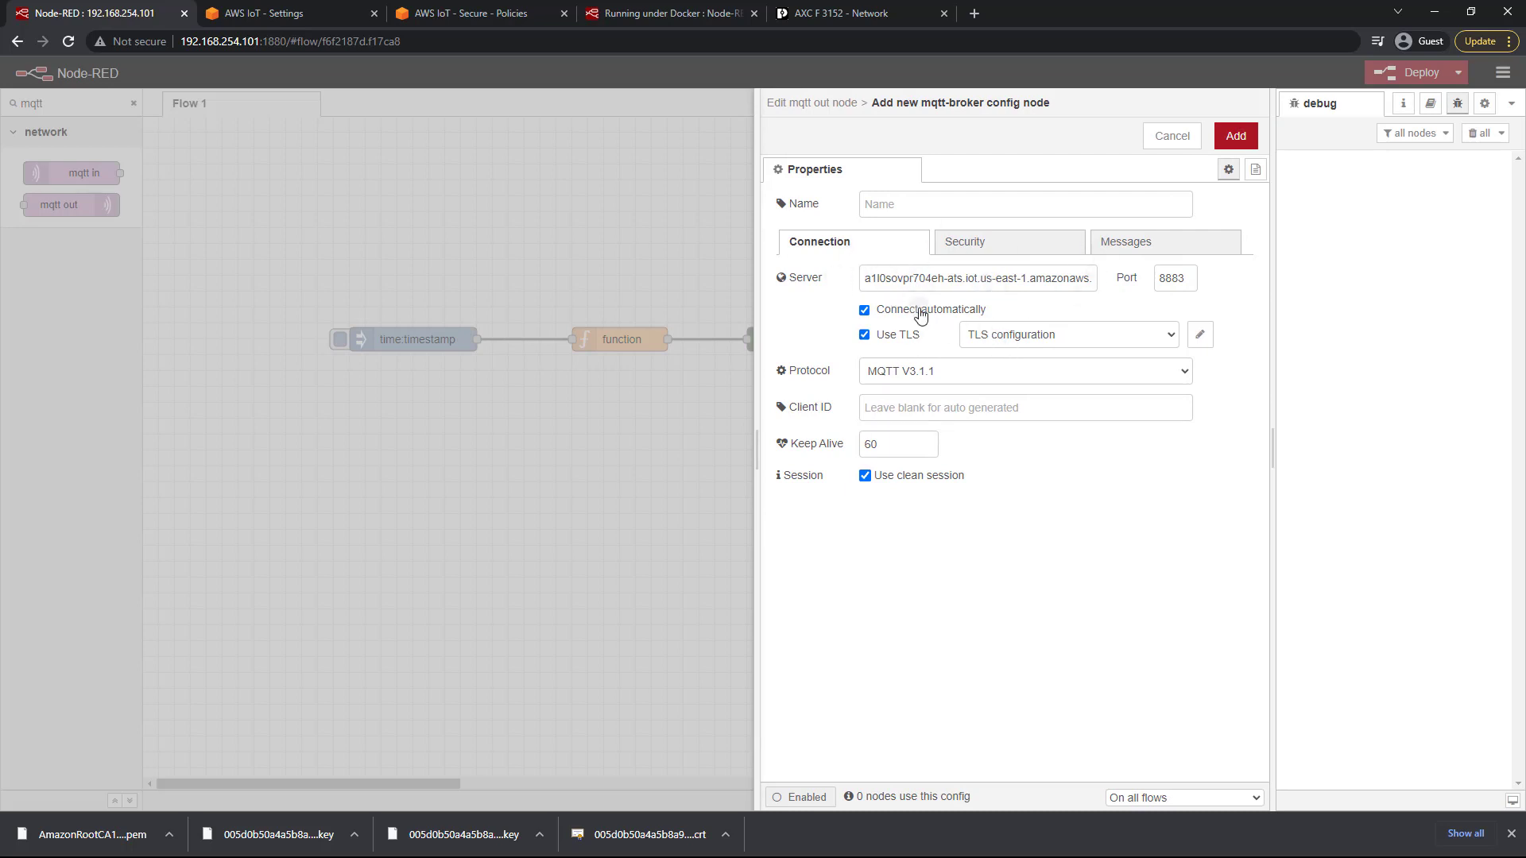
click(1021, 203)
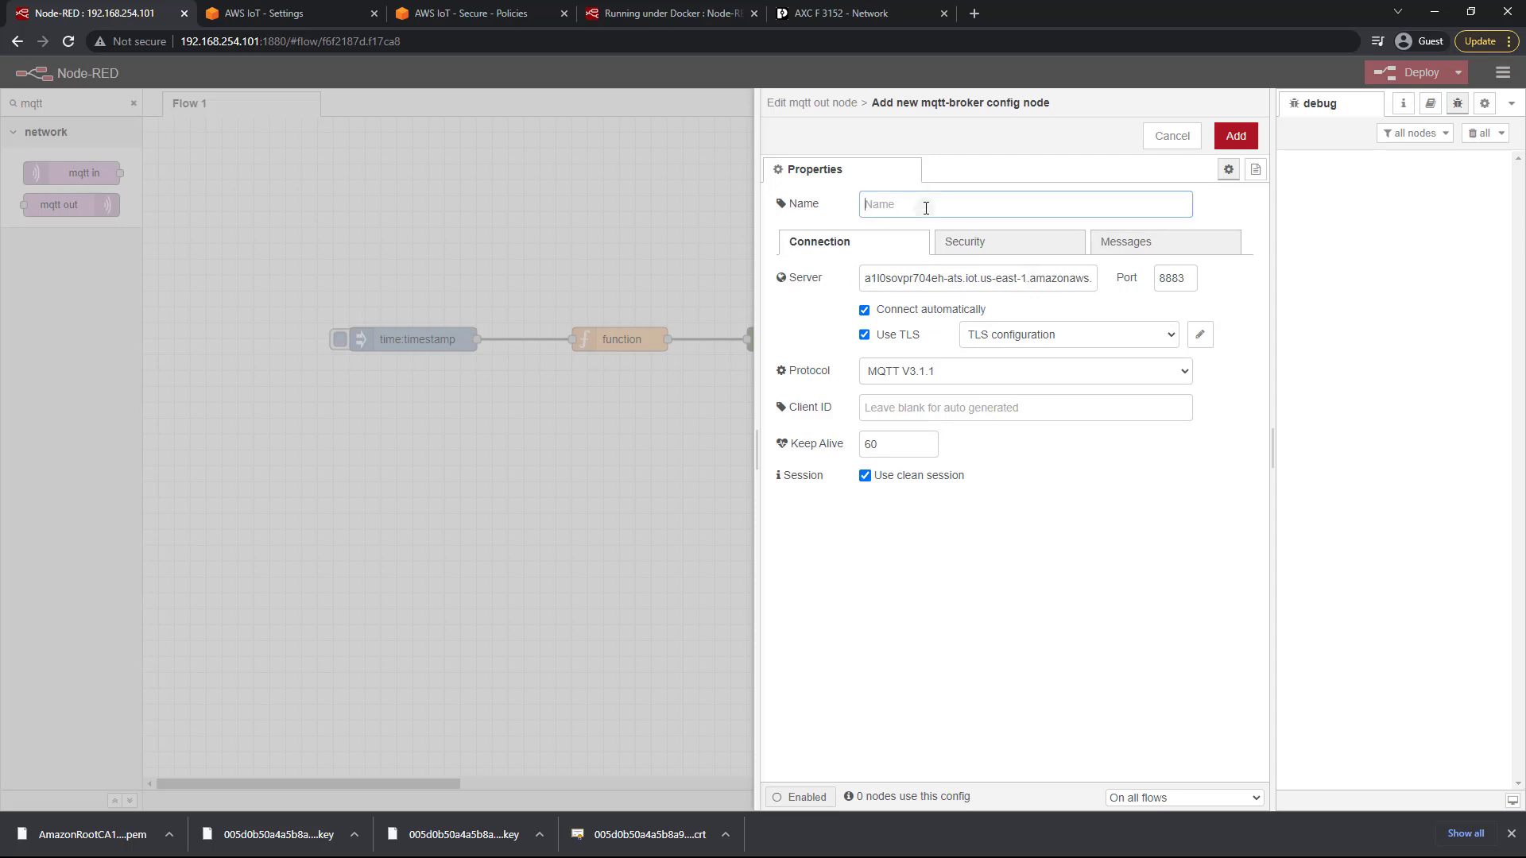
text(awsIOT)
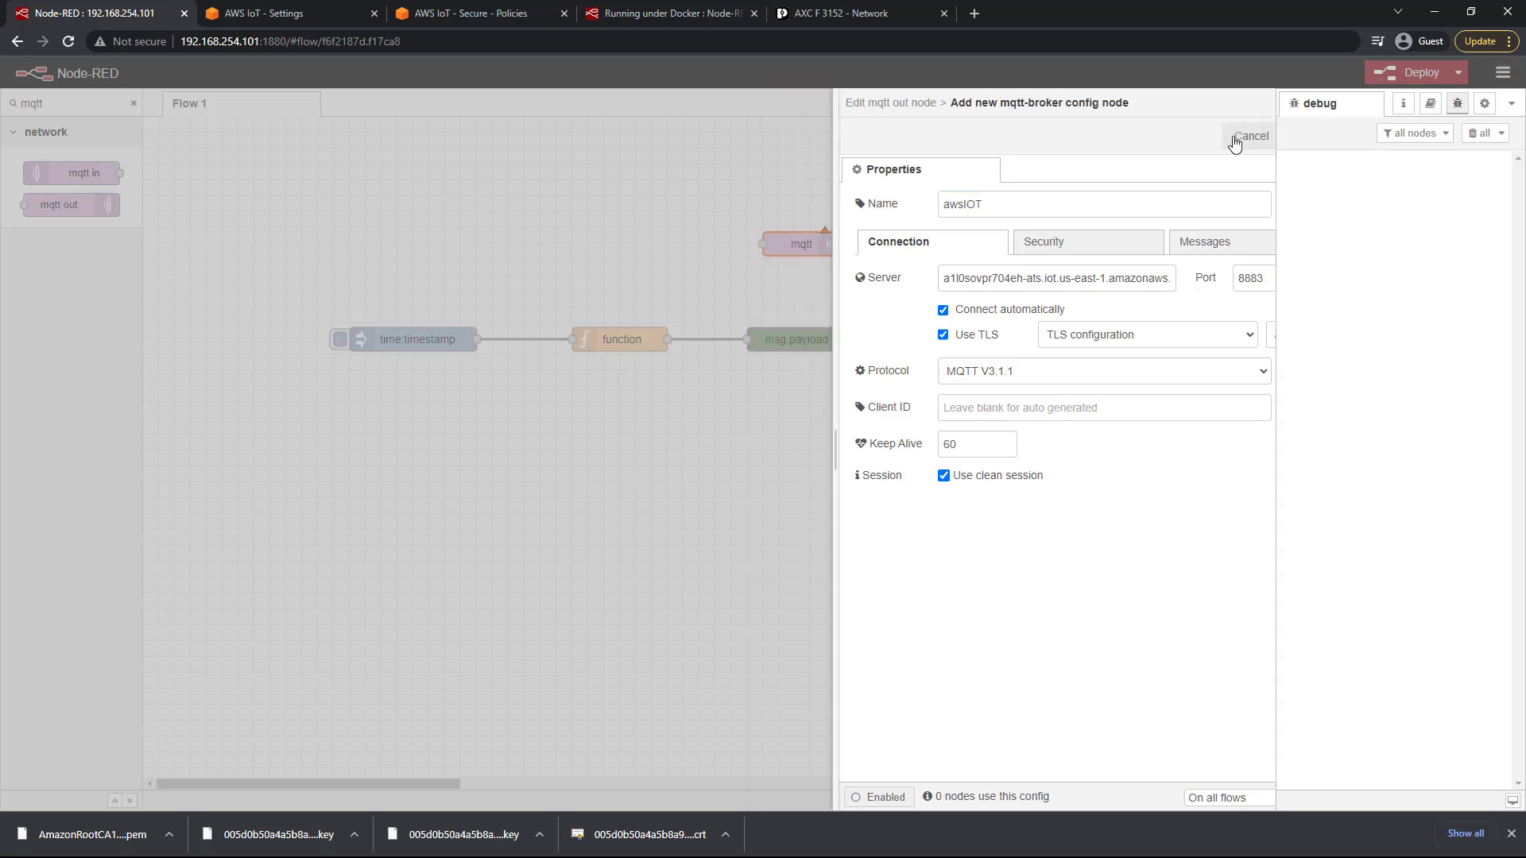
click(1250, 135)
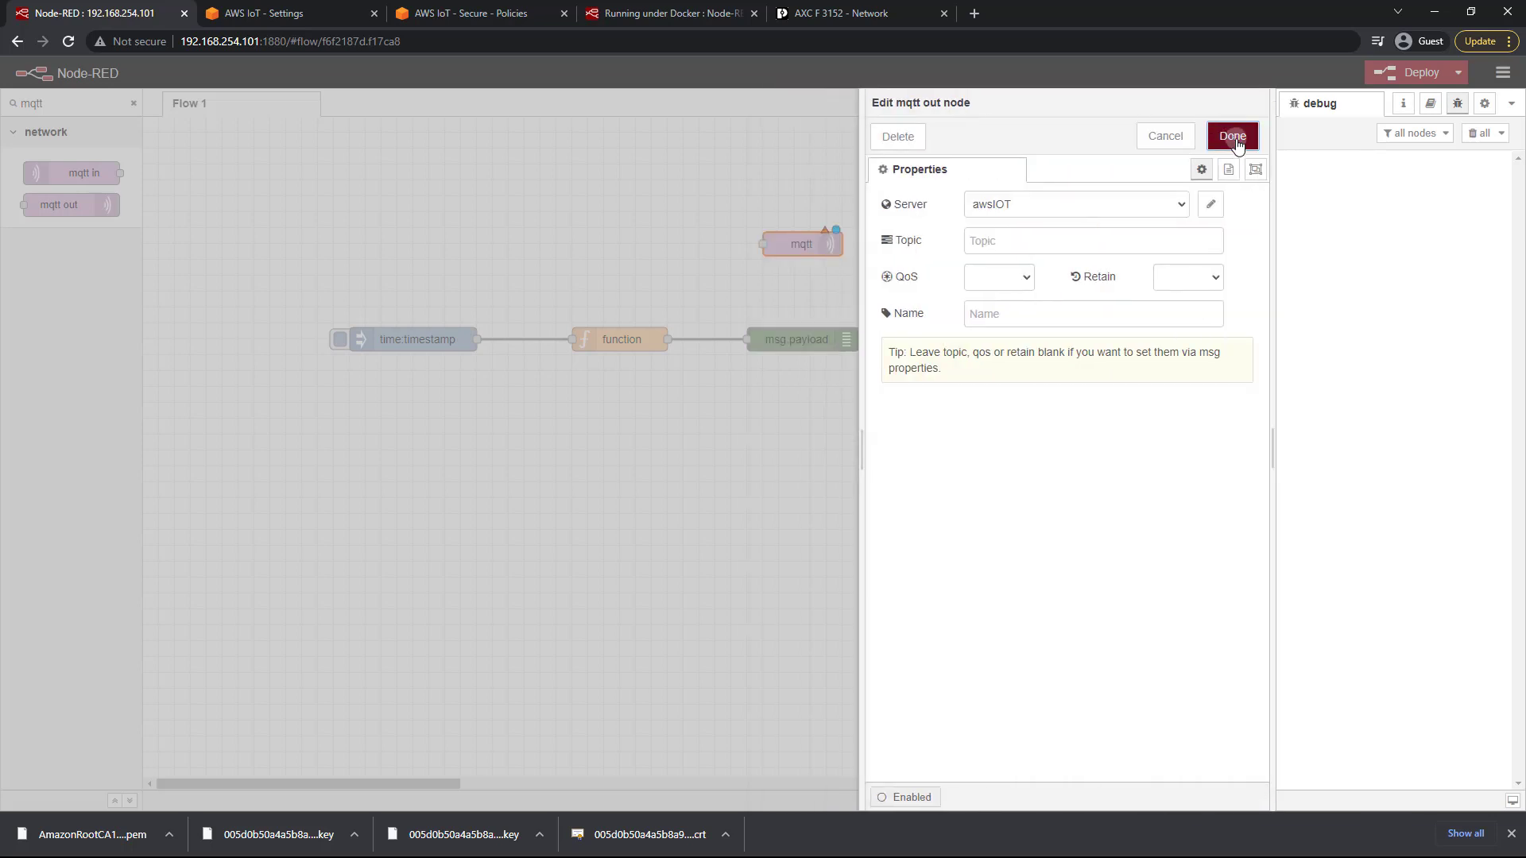
click(1230, 135)
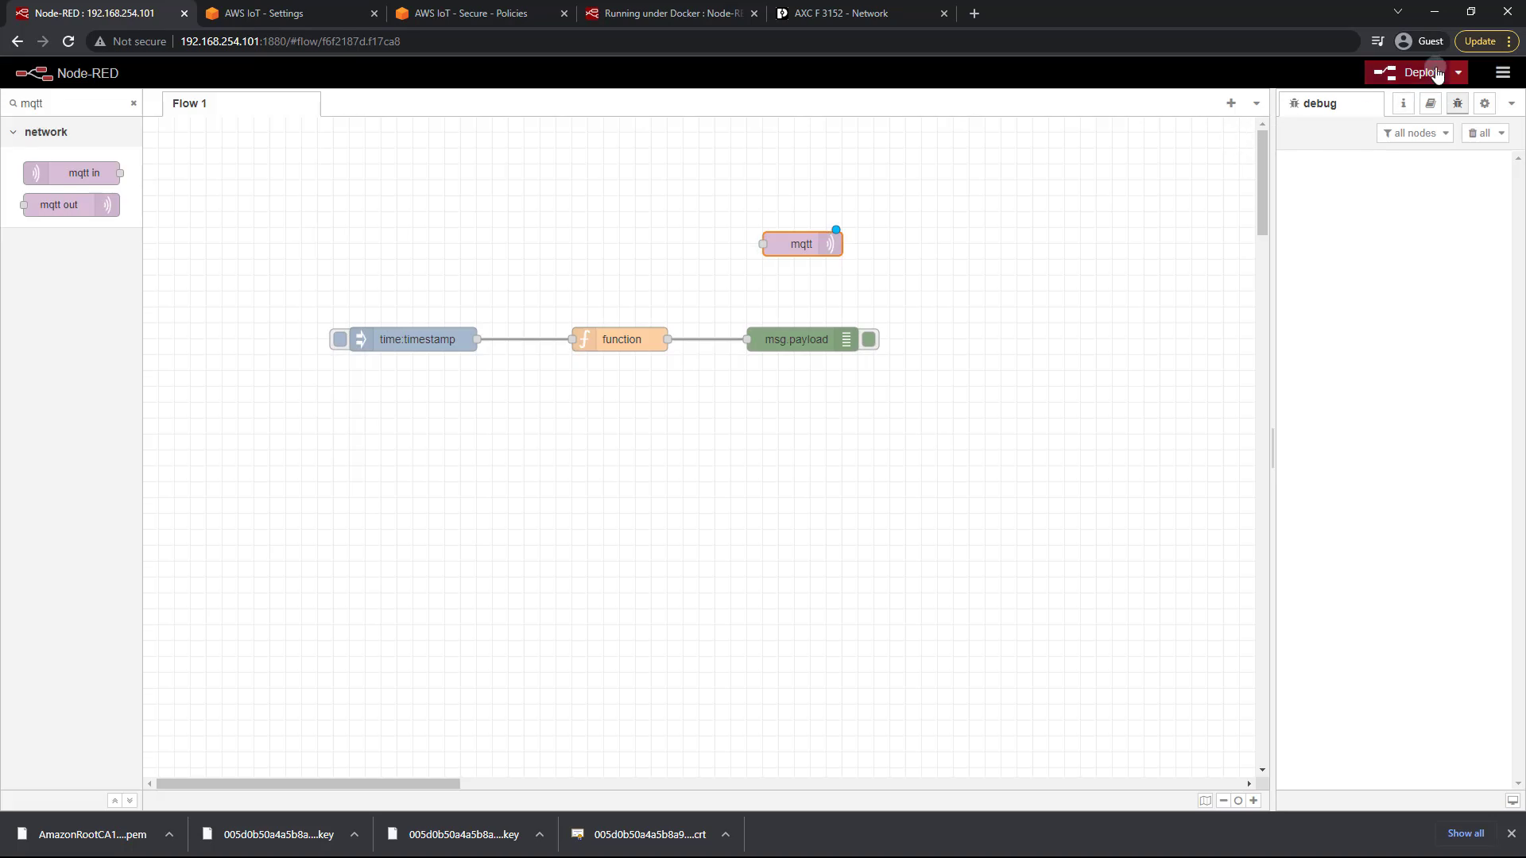
Deploy the flow so the mqtt out node connects to the awsIOT broker.
click(1419, 72)
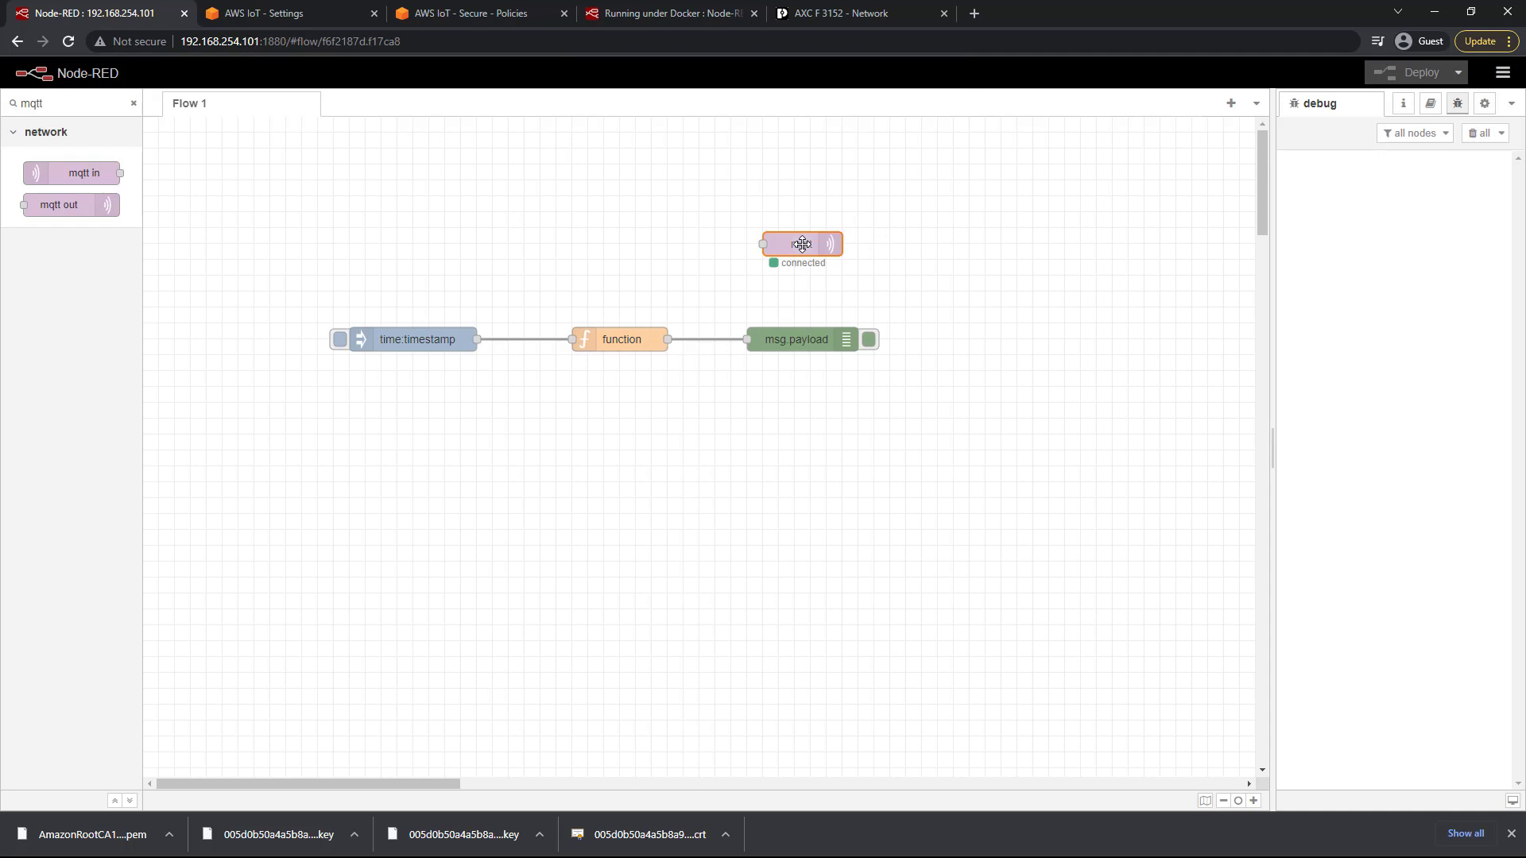
Give the mqtt out node the publish topic plcnext/temperature and confirm.
double_click(801, 244)
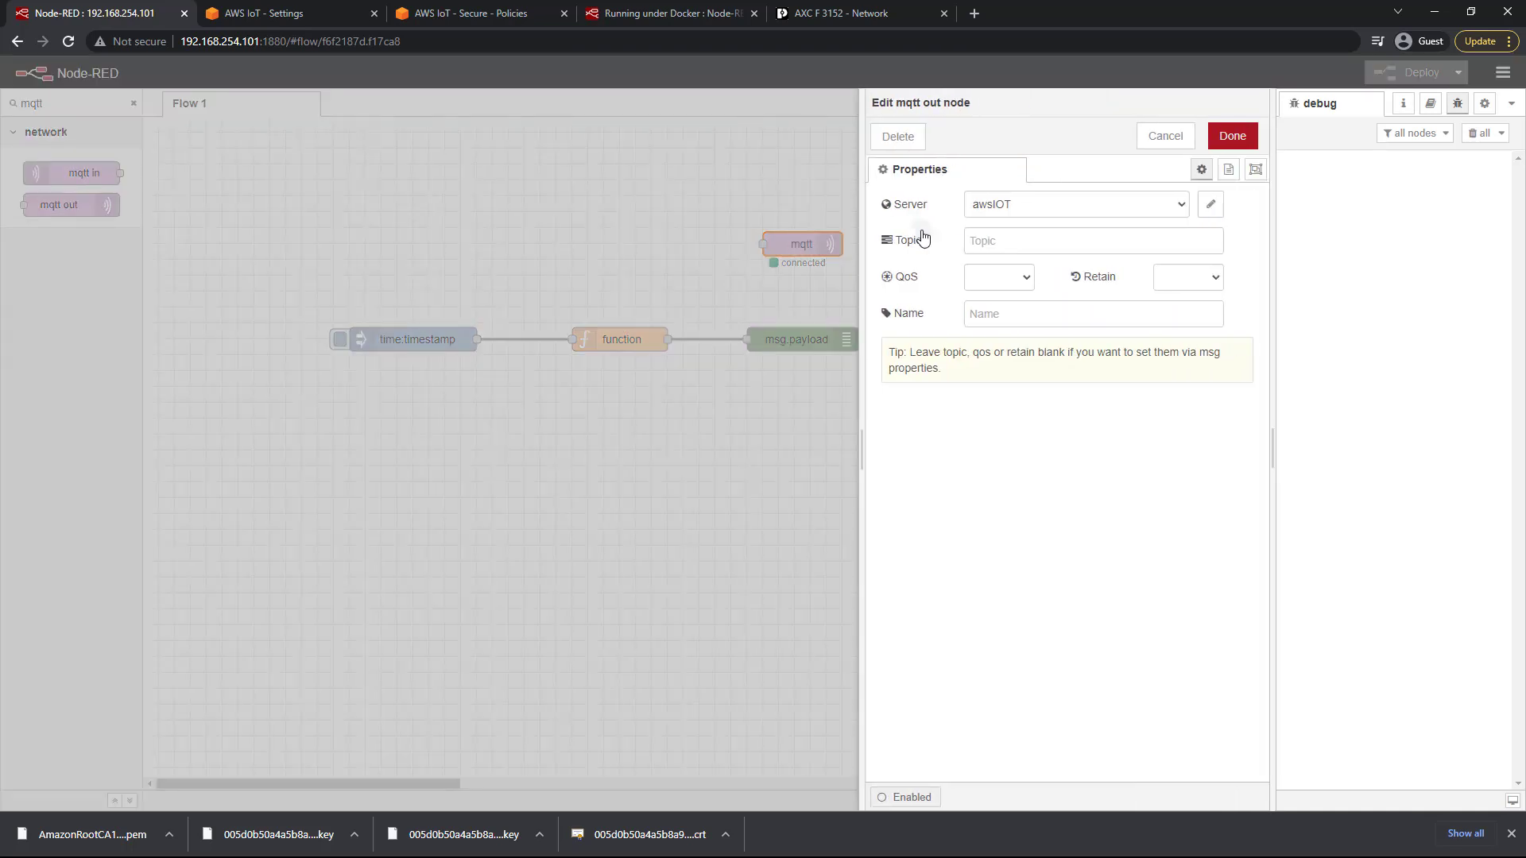
click(1091, 240)
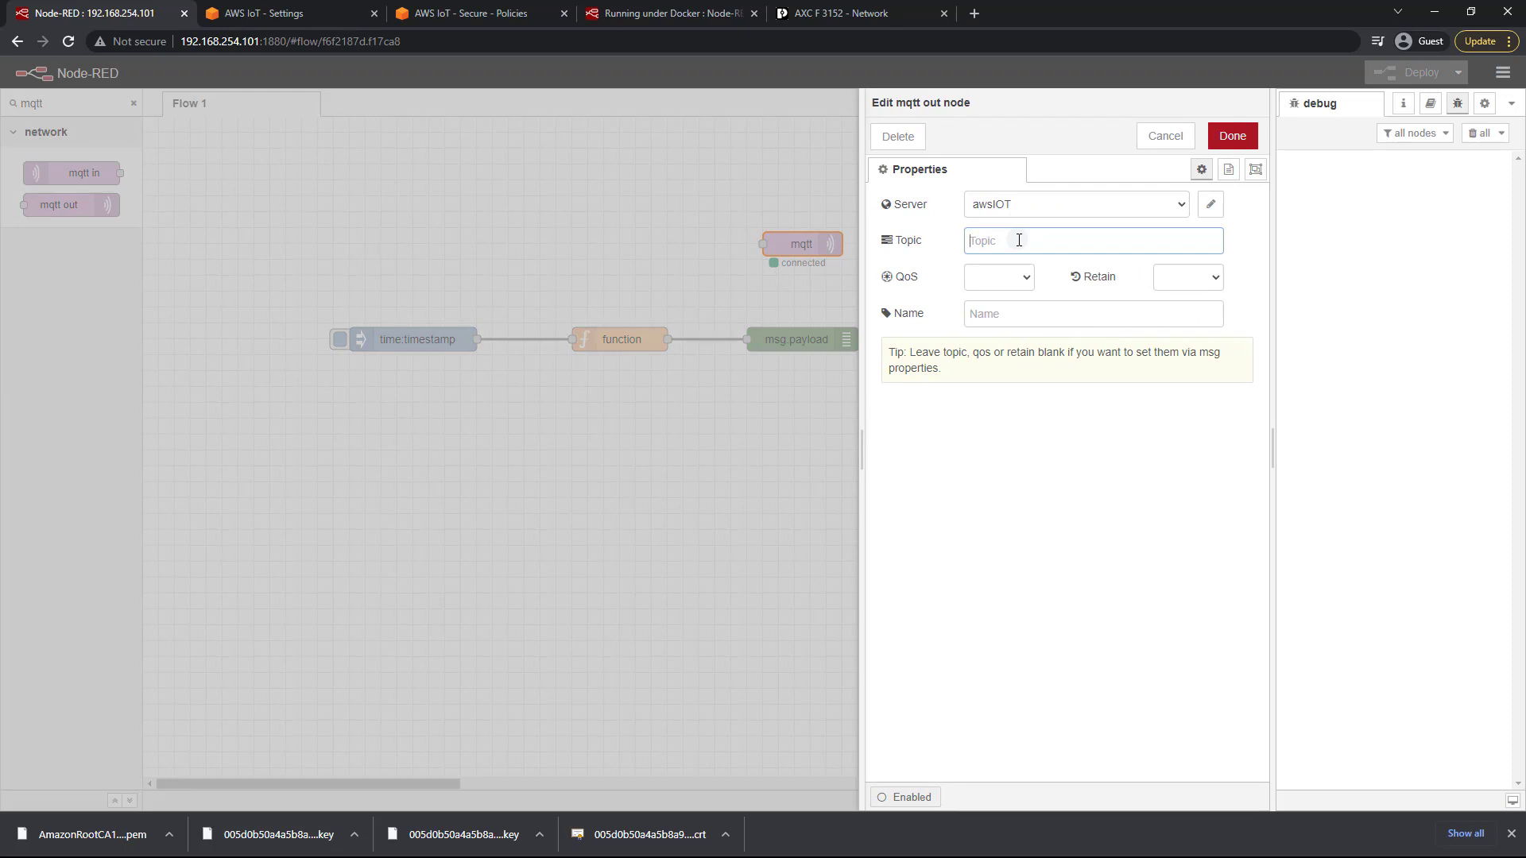
text(plcnext/)
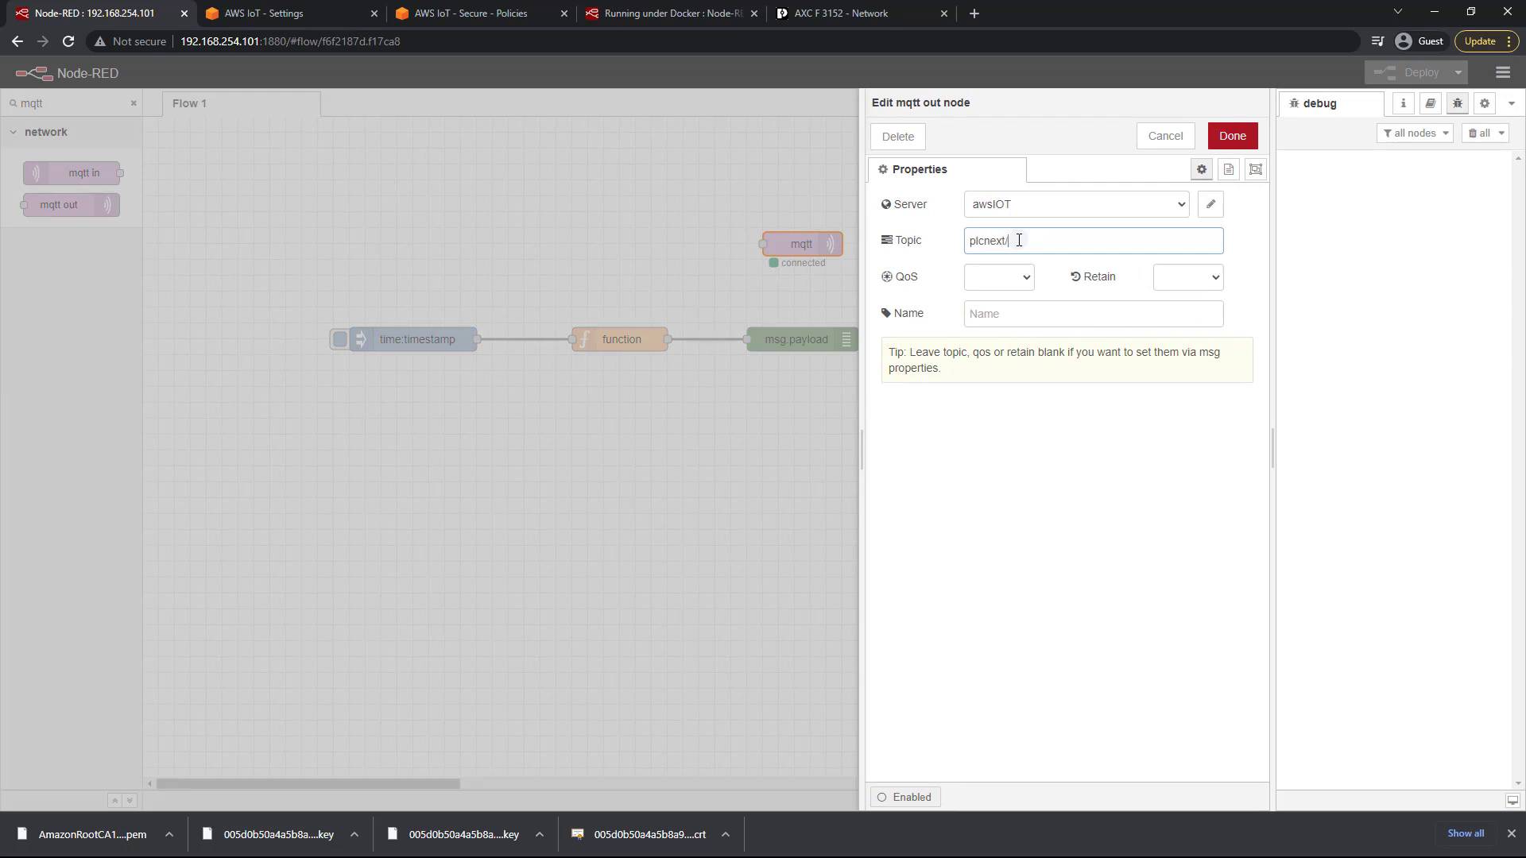
text(temperature)
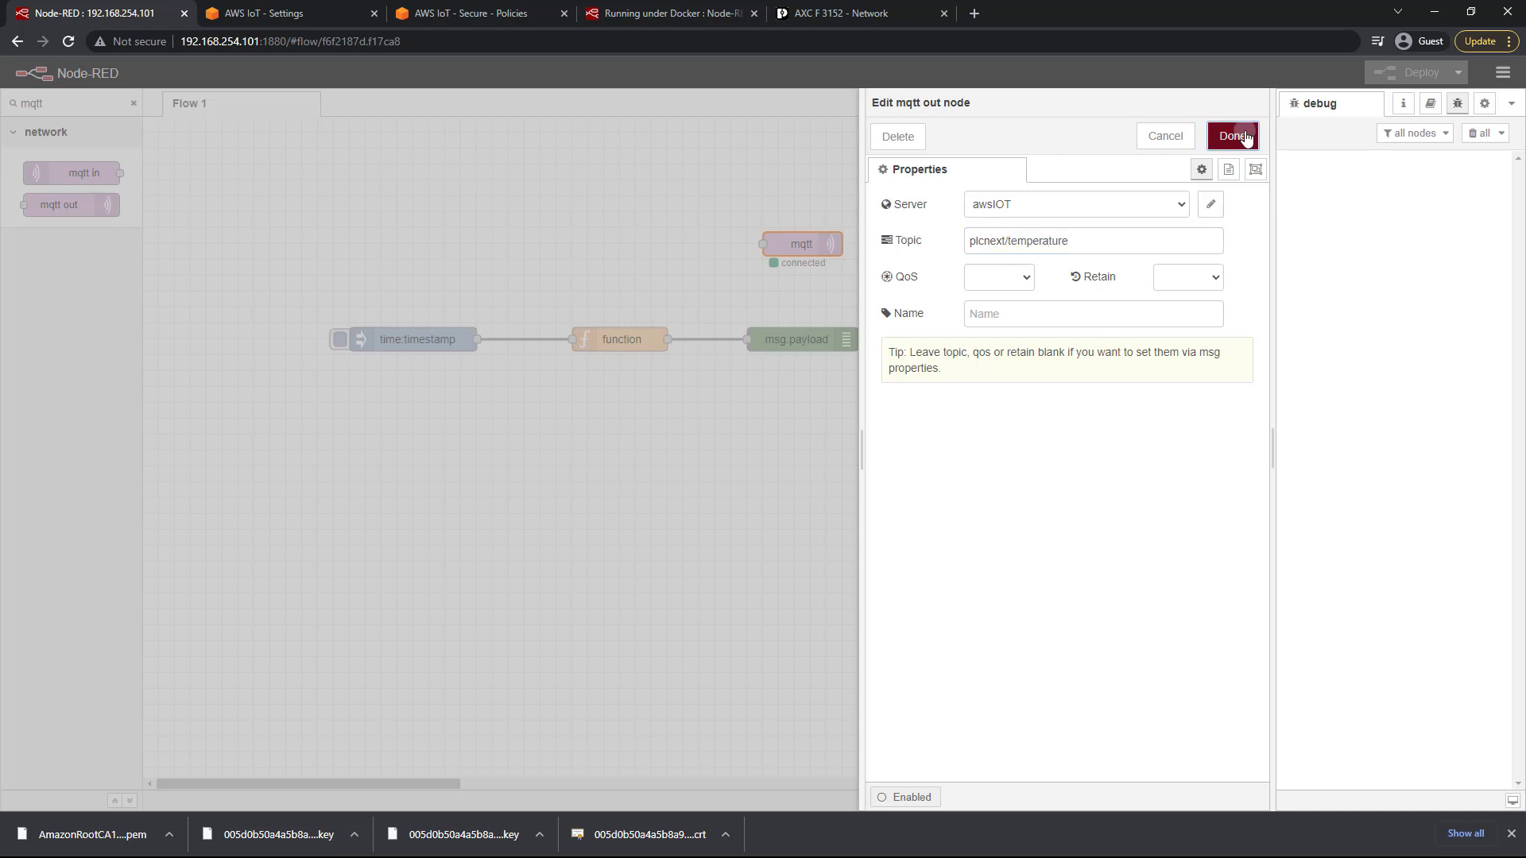
click(1232, 135)
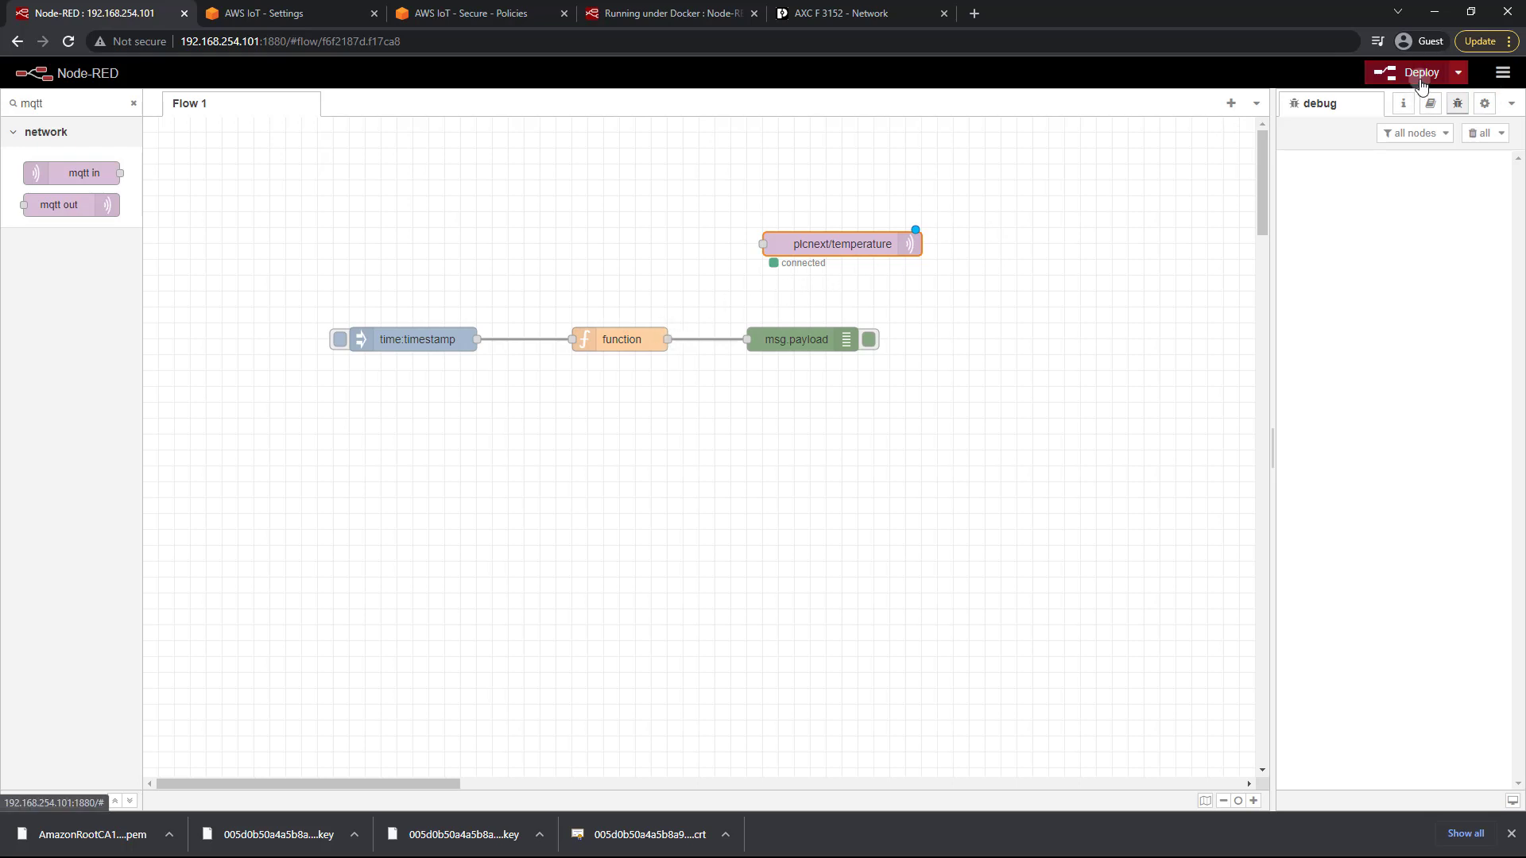
Deploy again and see 'Successfully deployed' with the node connected.
click(1419, 72)
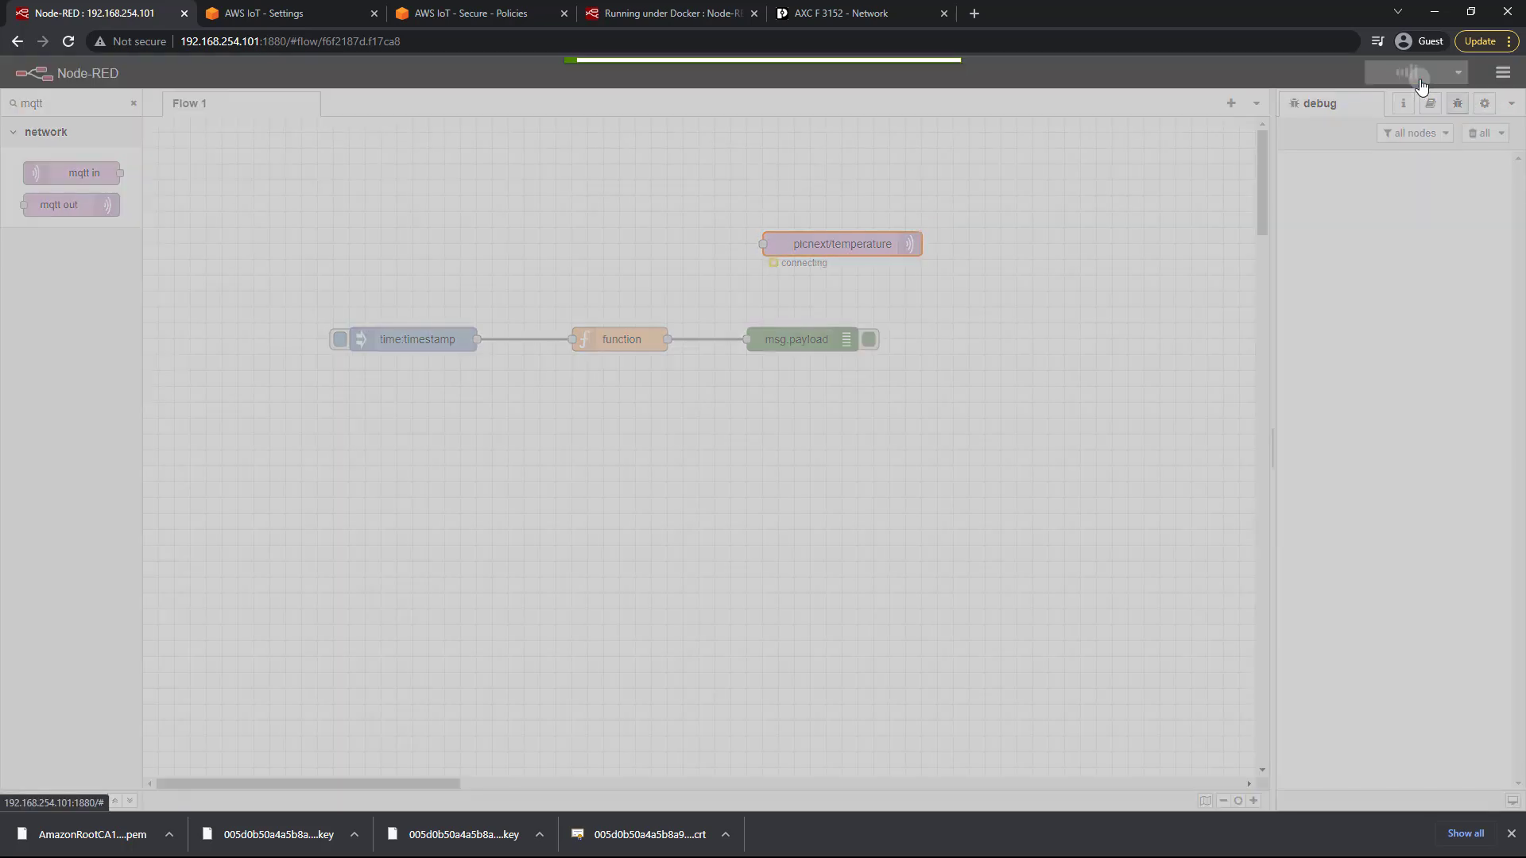
click(1416, 71)
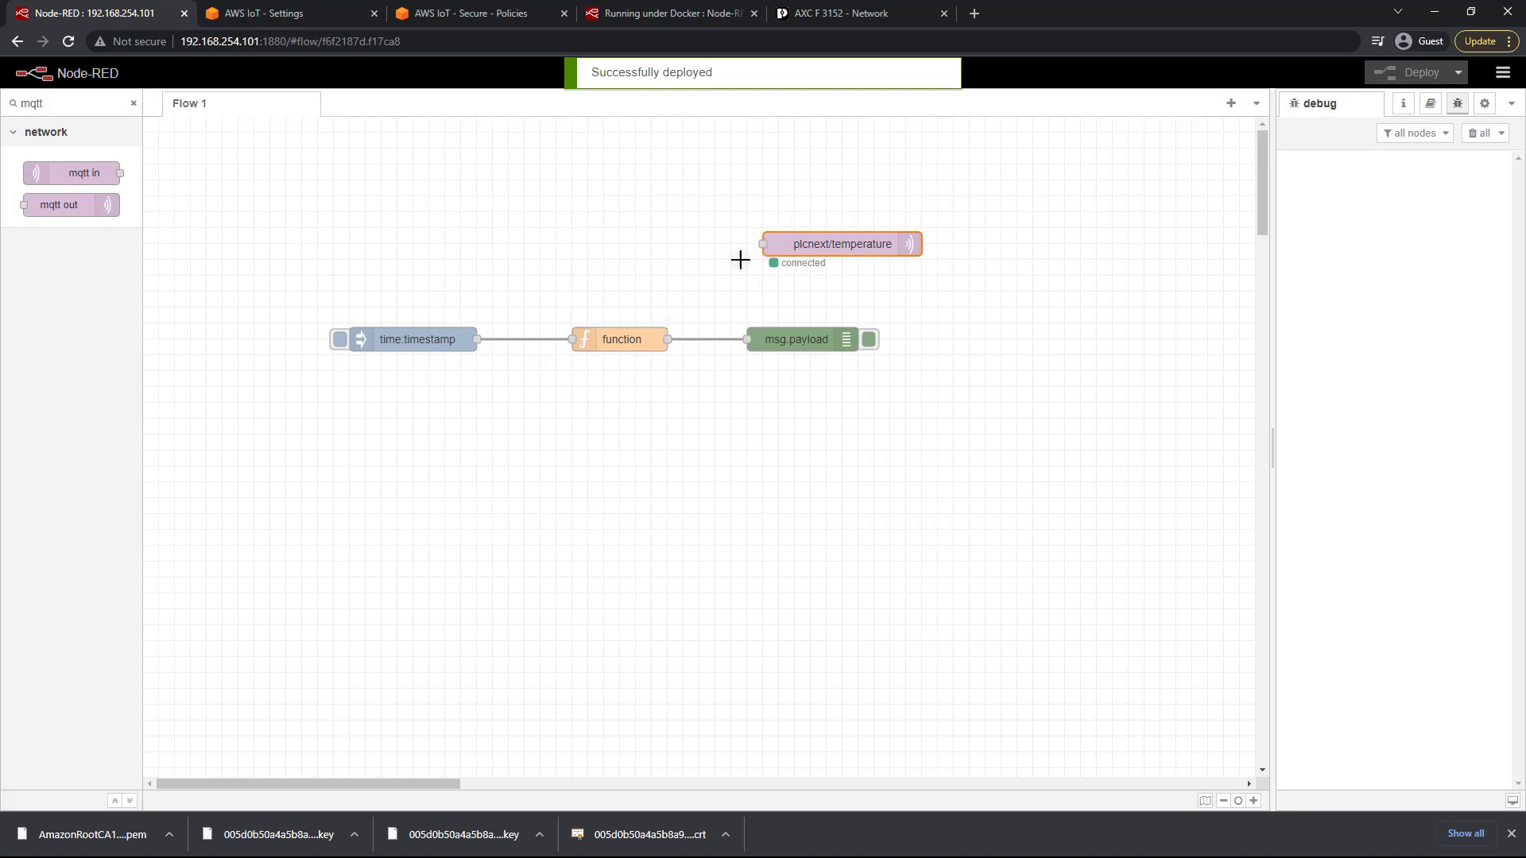
mouse_move(709, 306)
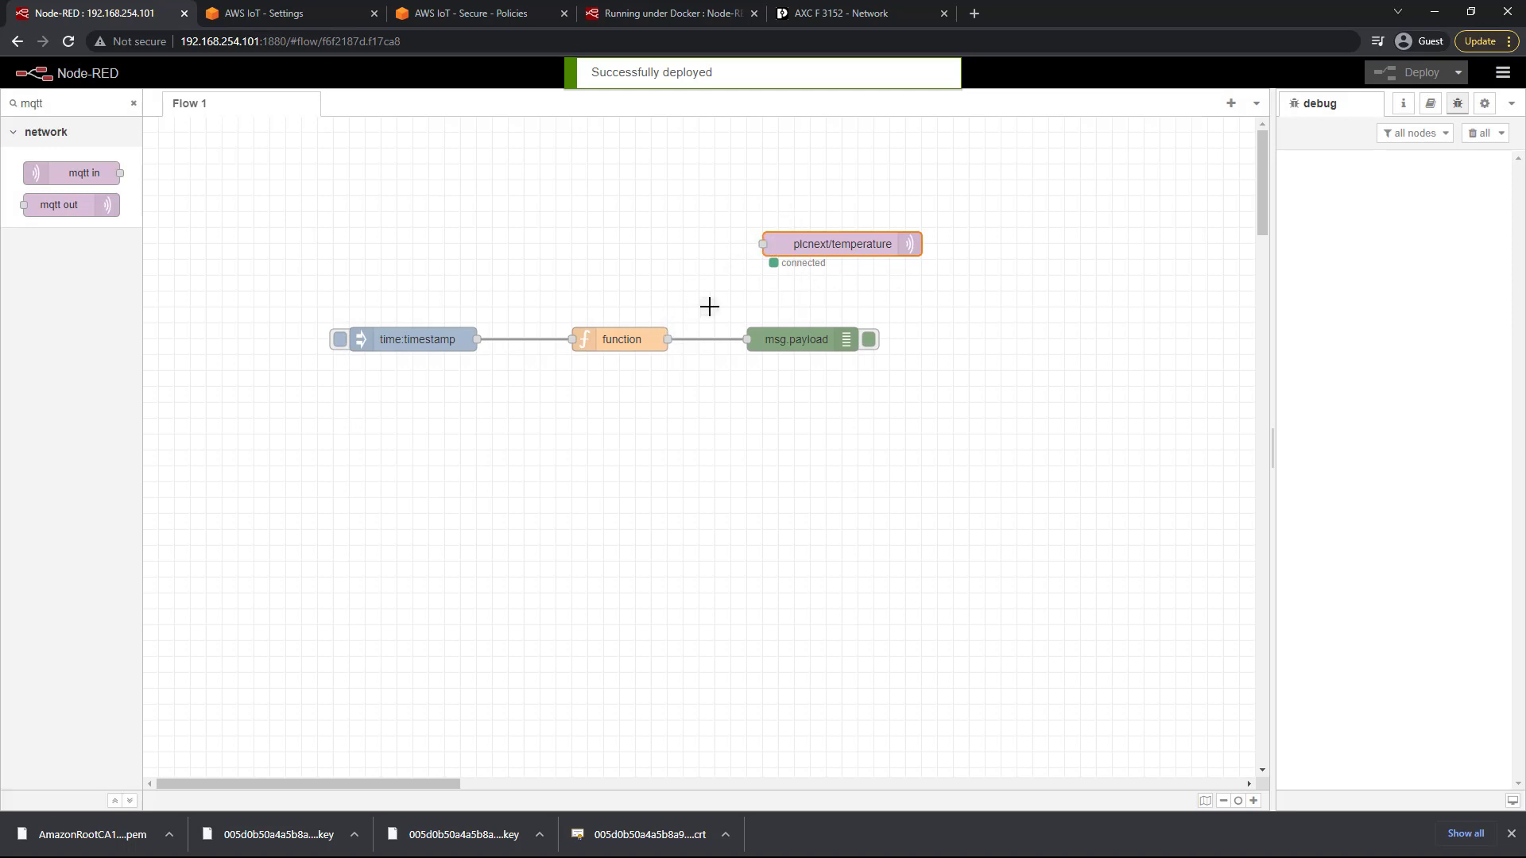